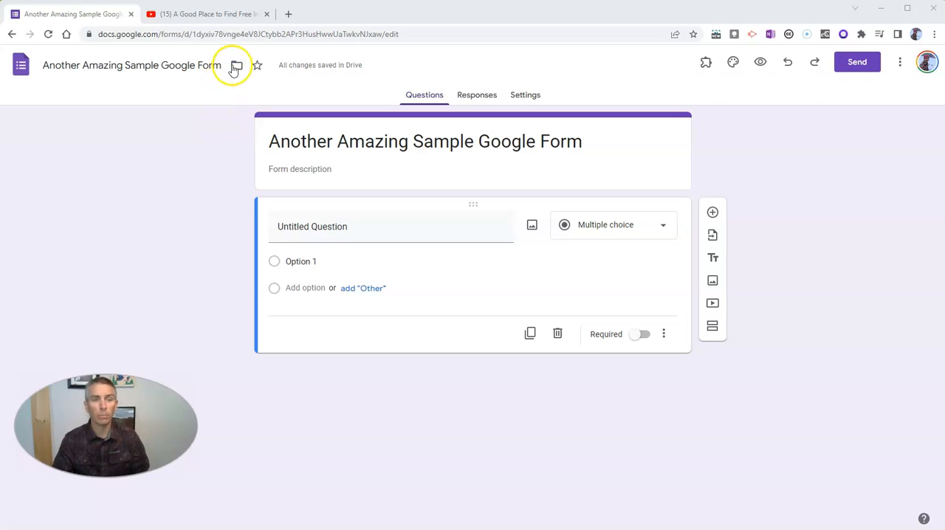
{"action": "mouse_move", "coordinate": [237, 65]}
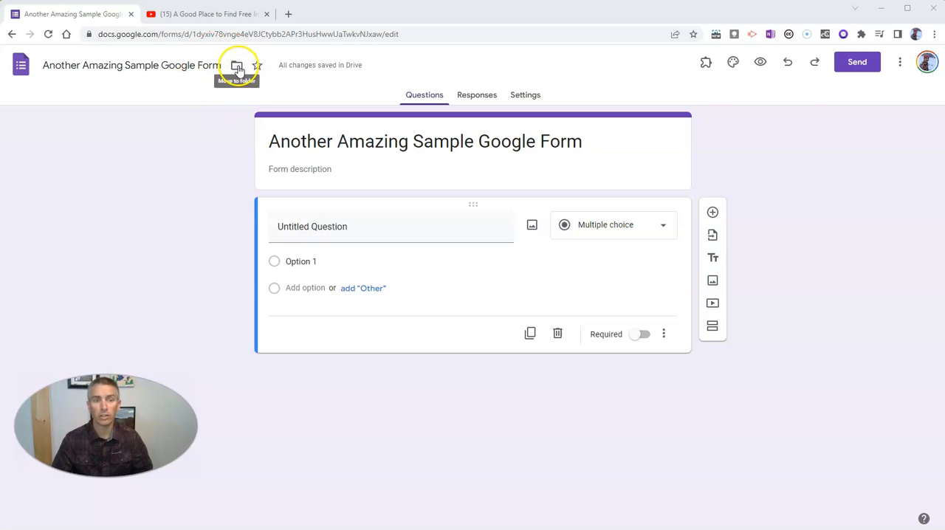
- Create a new Drive folder named 'Forms for my library' from the Move dialog
{"action": "left_click", "coordinate": [237, 65]}
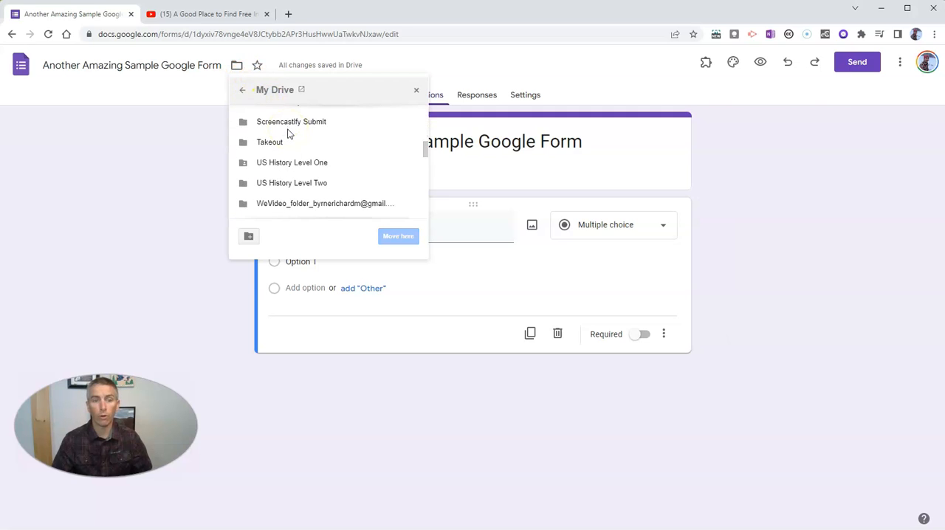
{"action": "scroll", "scroll_direction": "down", "scroll_amount": 3}
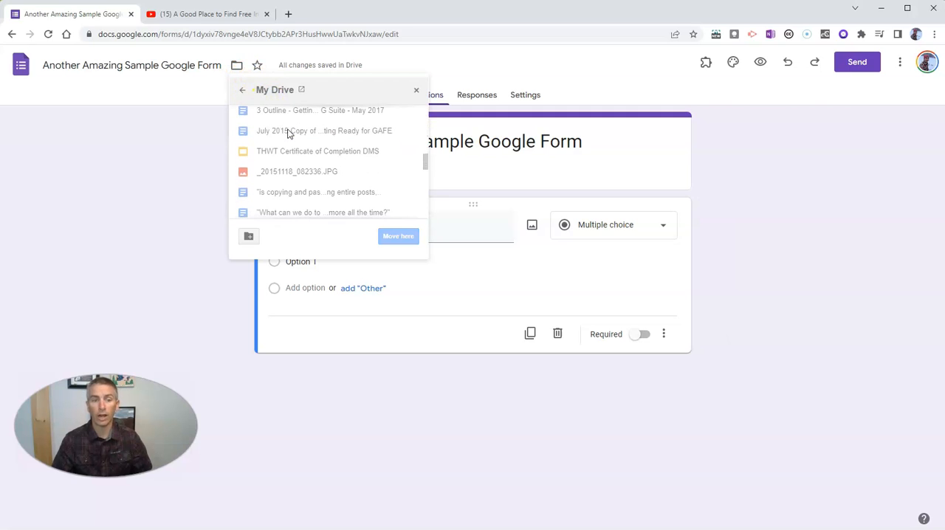
{"action": "mouse_move", "coordinate": [248, 237]}
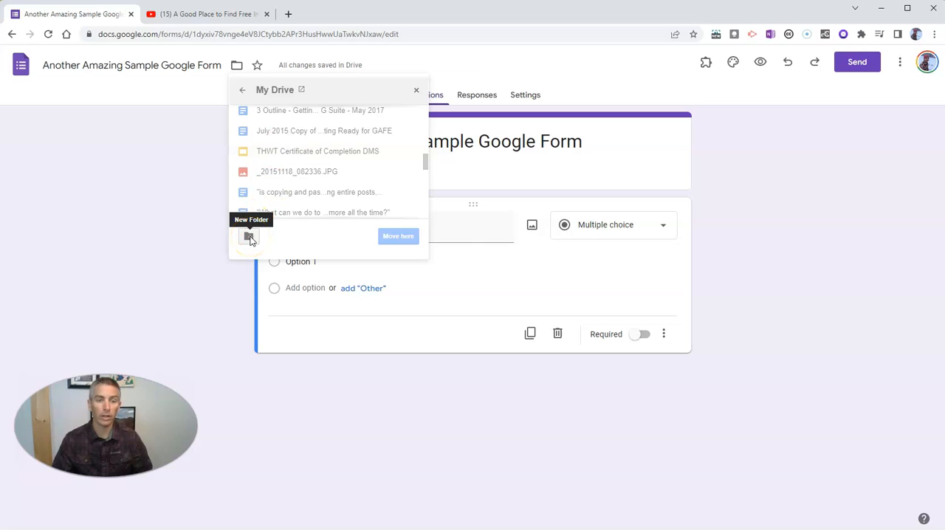
{"action": "left_click", "coordinate": [248, 236]}
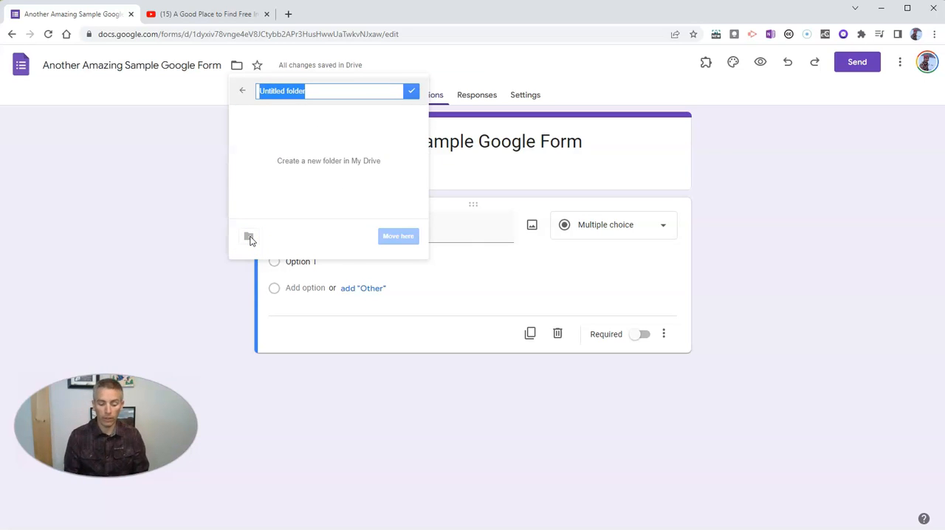
{"action": "type", "text": "Forms"}
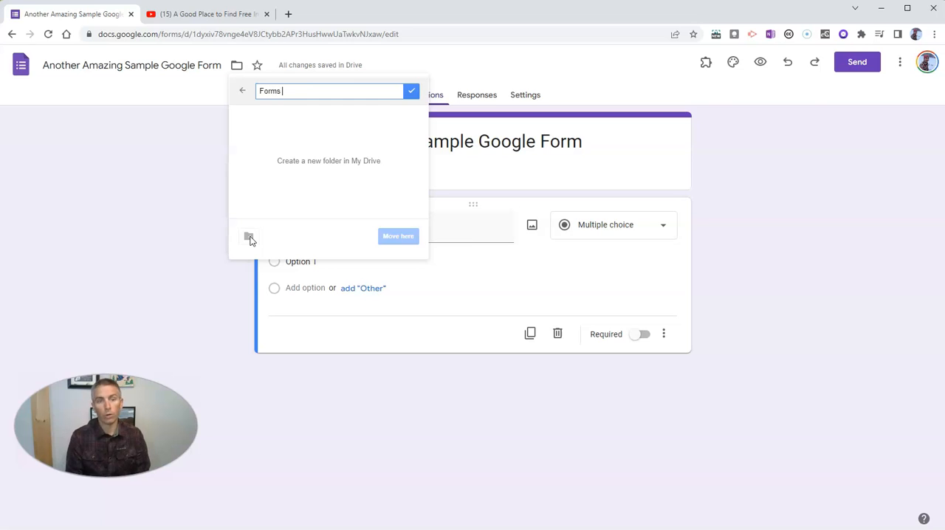
{"action": "type", "text": "for my lib"}
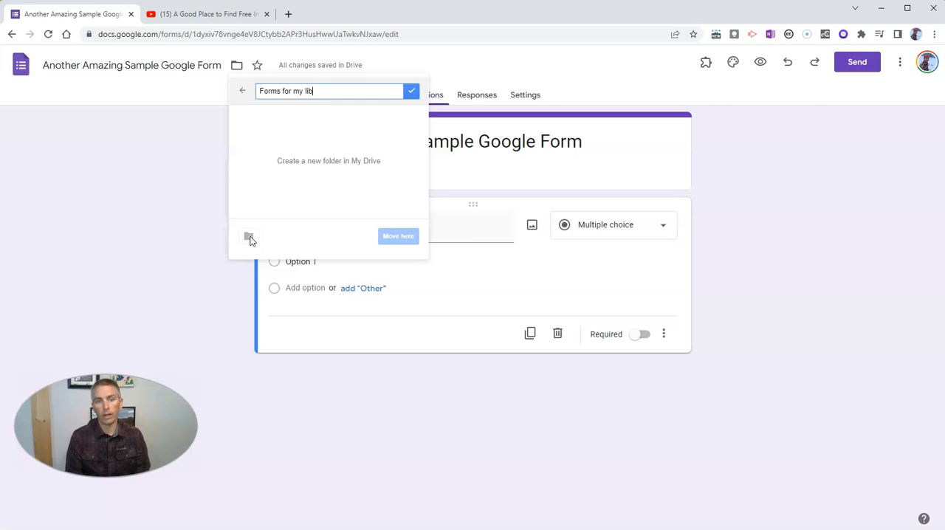
{"action": "type", "text": "rary"}
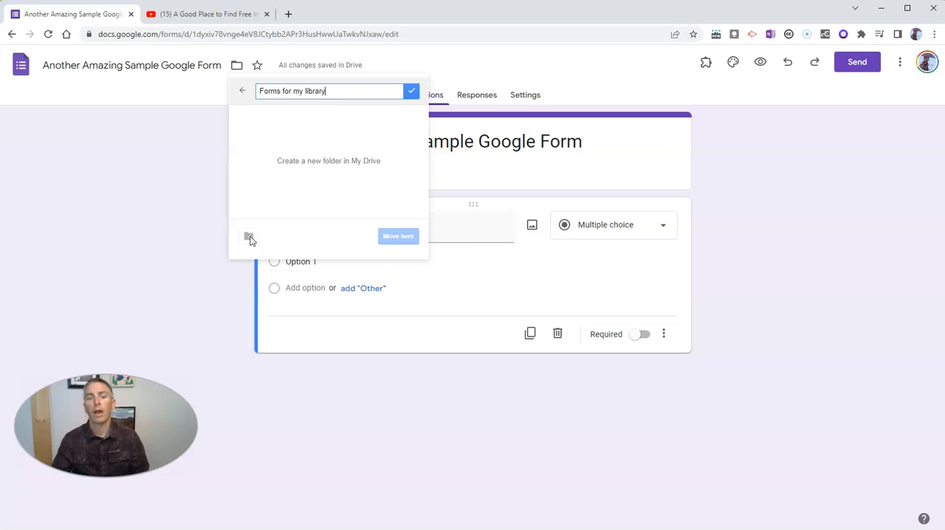
{"action": "mouse_move", "coordinate": [364, 161]}
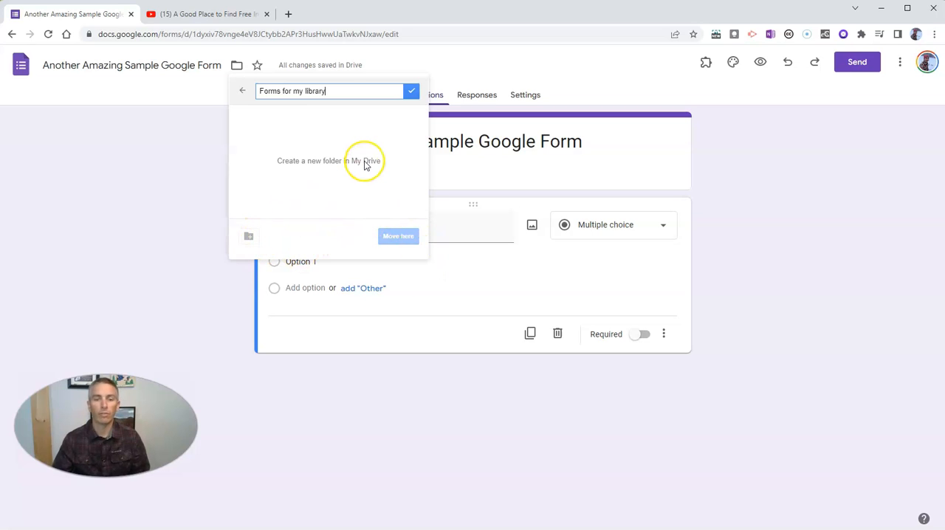
{"action": "left_click", "coordinate": [410, 92]}
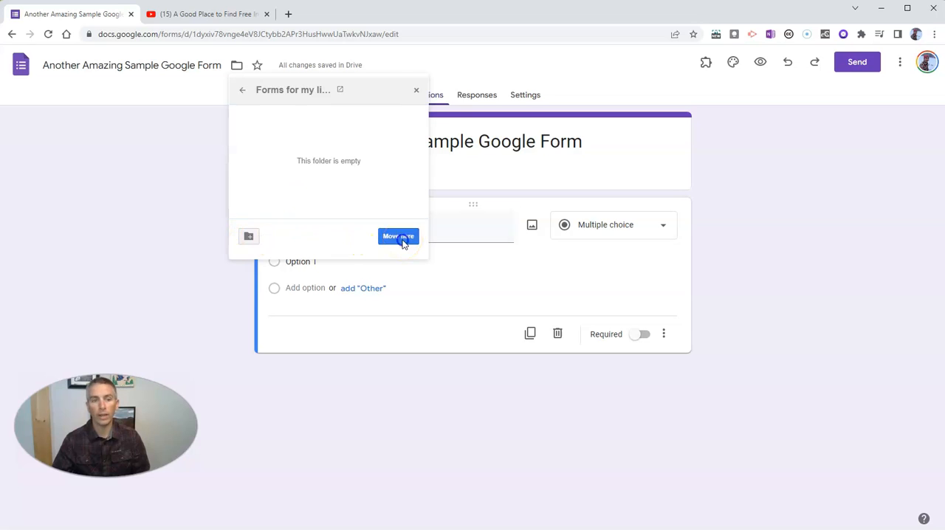
- Move the form into the new folder and dismiss the confirmation notice
{"action": "left_click", "coordinate": [398, 236]}
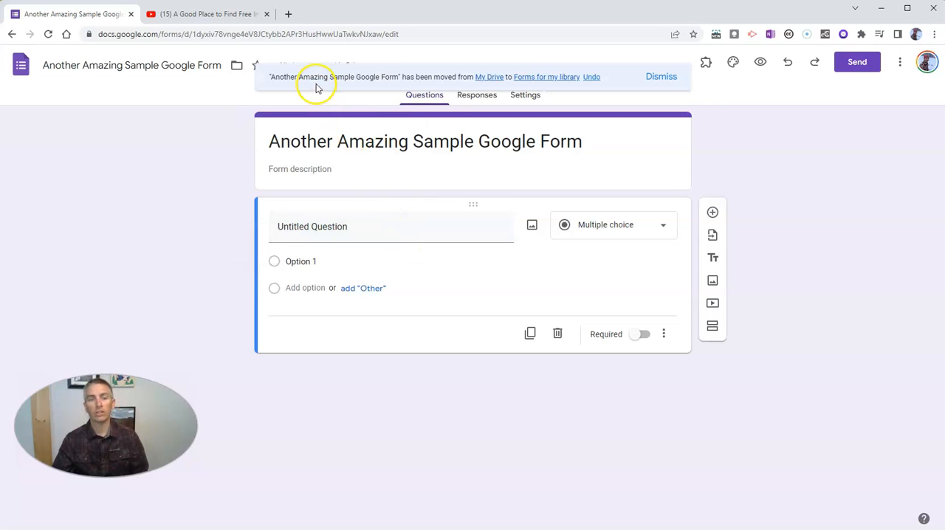
{"action": "mouse_move", "coordinate": [368, 80]}
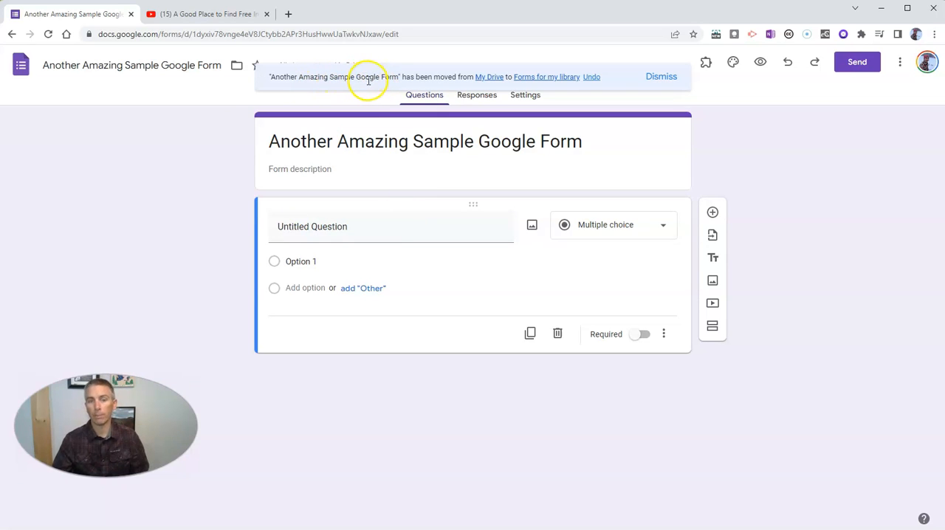
{"action": "mouse_move", "coordinate": [526, 77]}
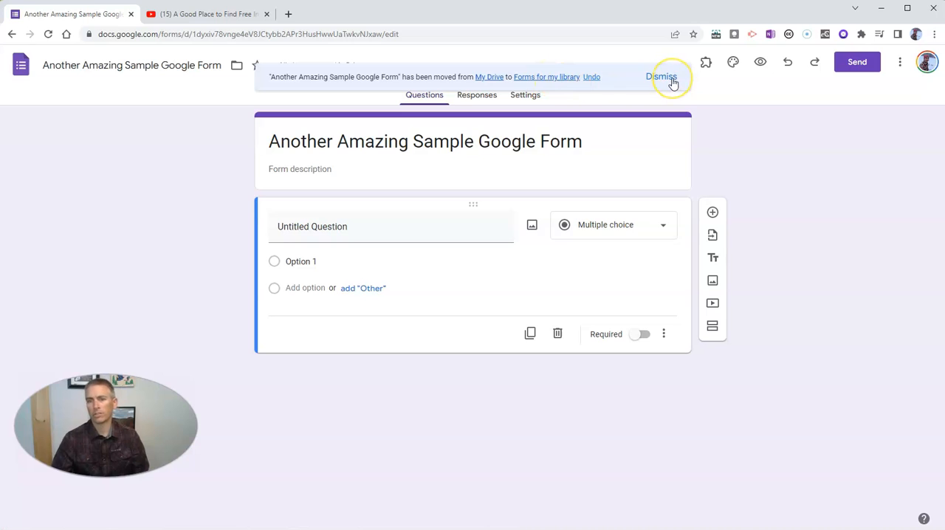
{"action": "left_click", "coordinate": [662, 77]}
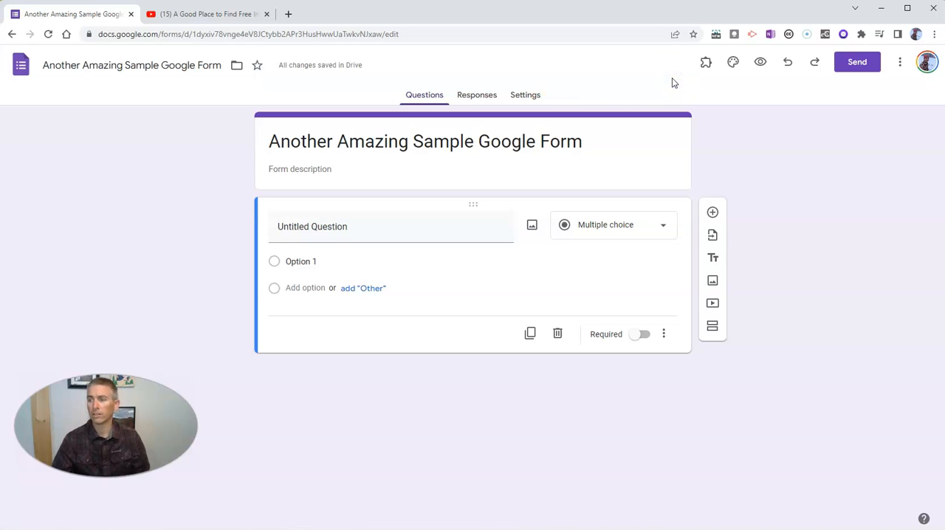
{"action": "mouse_move", "coordinate": [659, 102]}
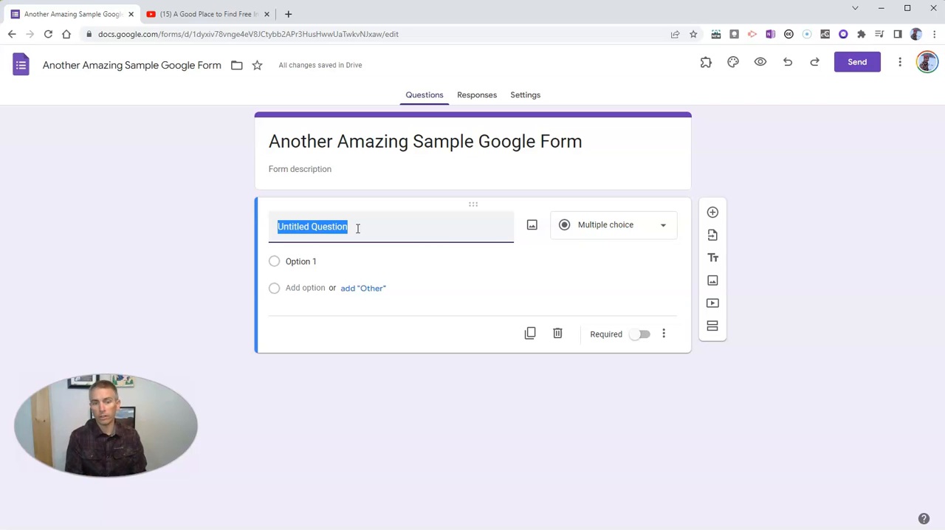
- Enter the question 'True or false: You can use any image you find on the internet in your classroom projects.'
{"action": "type", "text": "Wh"}
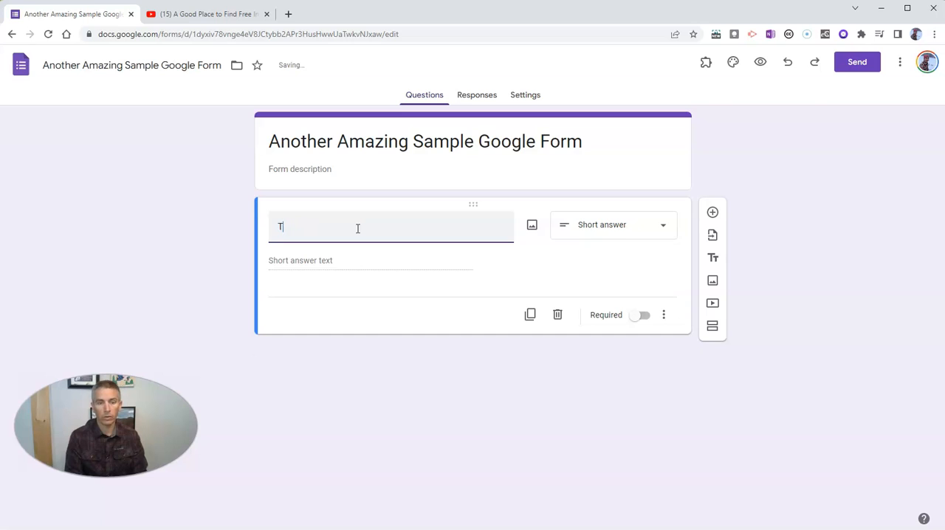
{"action": "type", "text": "rue or"}
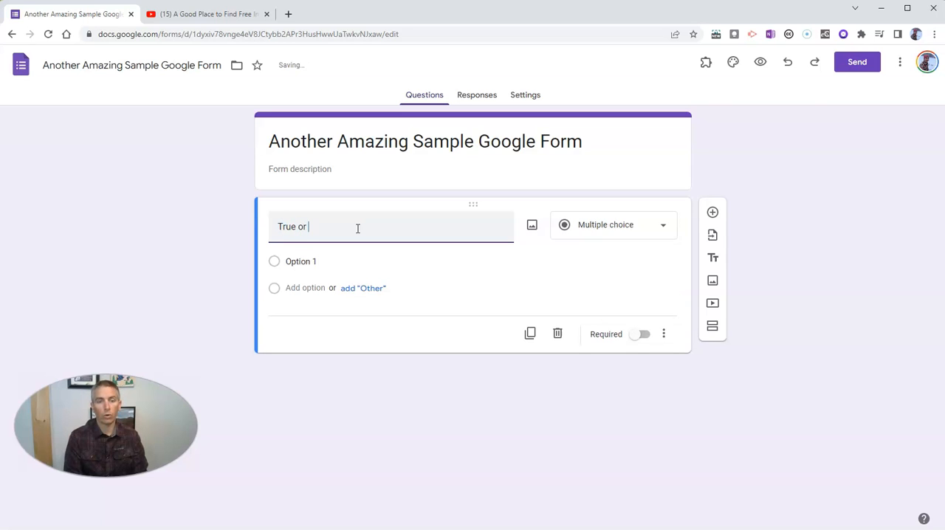
{"action": "type", "text": "false"}
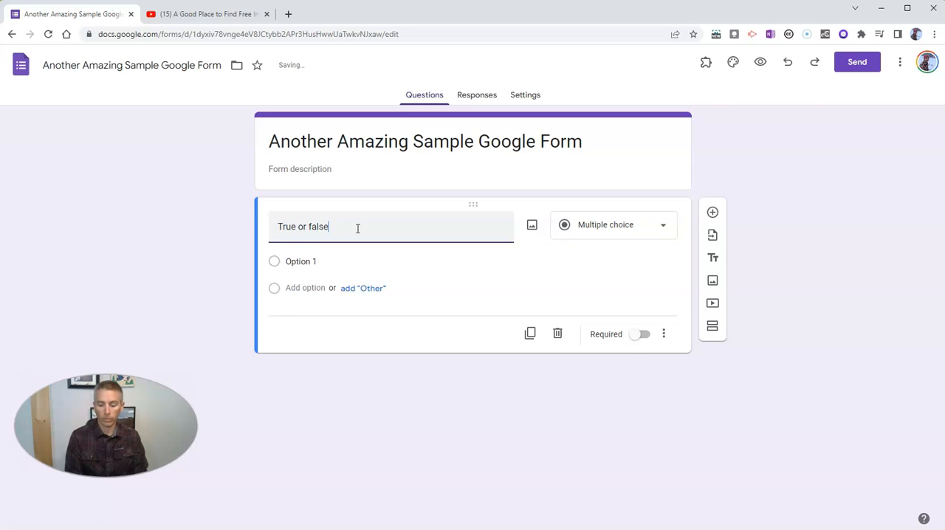
{"action": "type", "text": ":"}
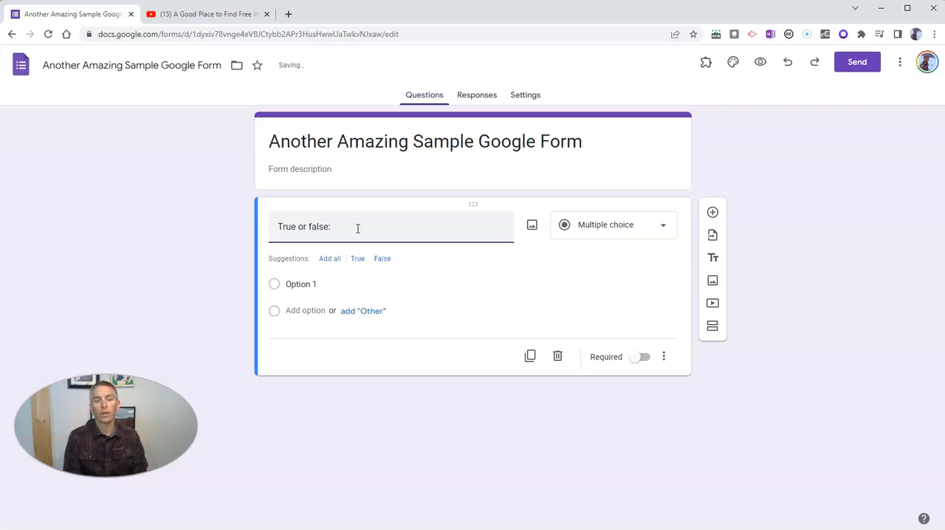
{"action": "type", "text": "You can"}
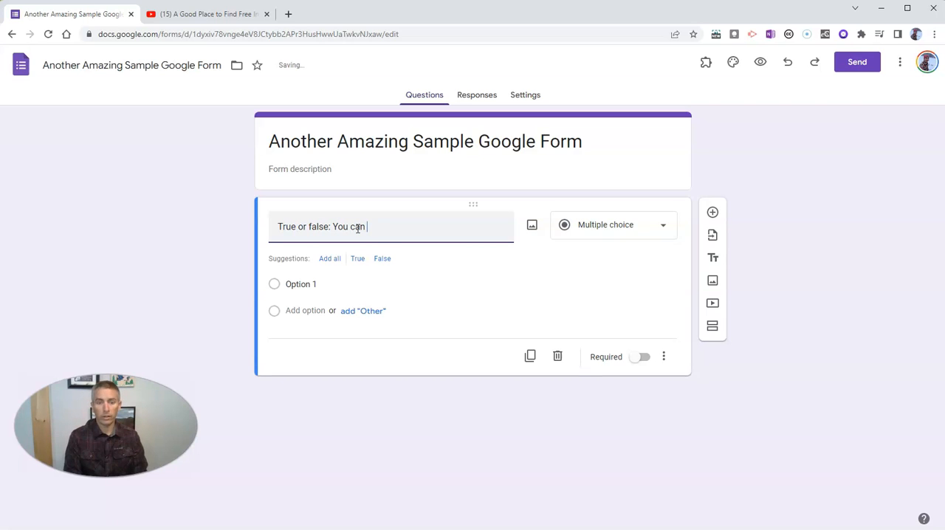
{"action": "type", "text": "use any"}
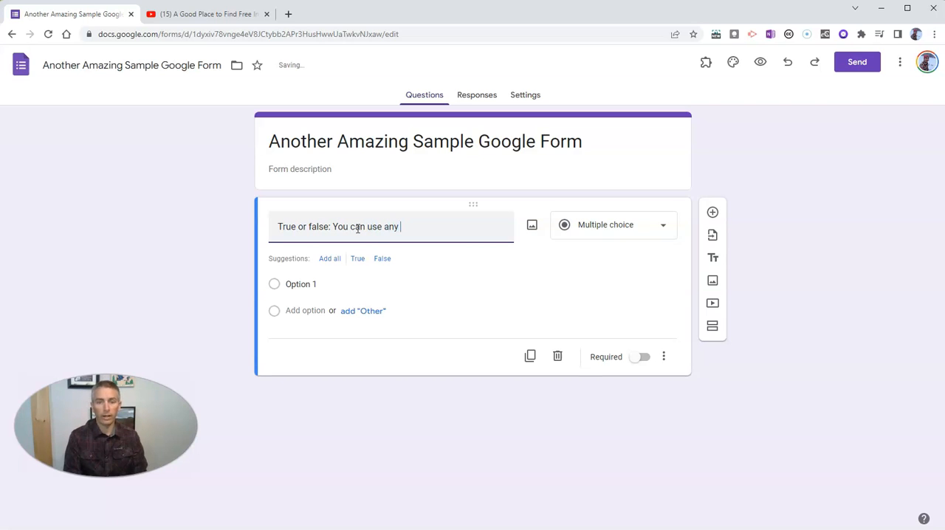
{"action": "type", "text": "image you find on t"}
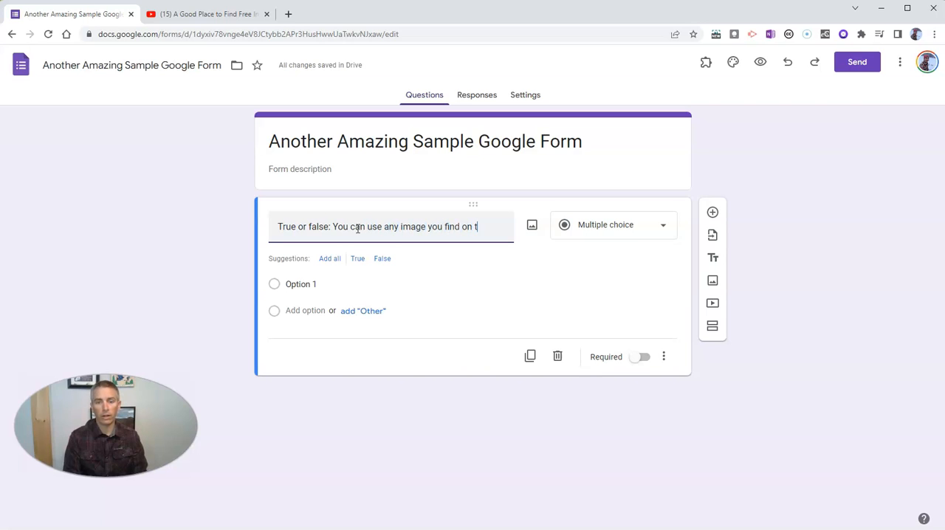
{"action": "type", "text": "he internet"}
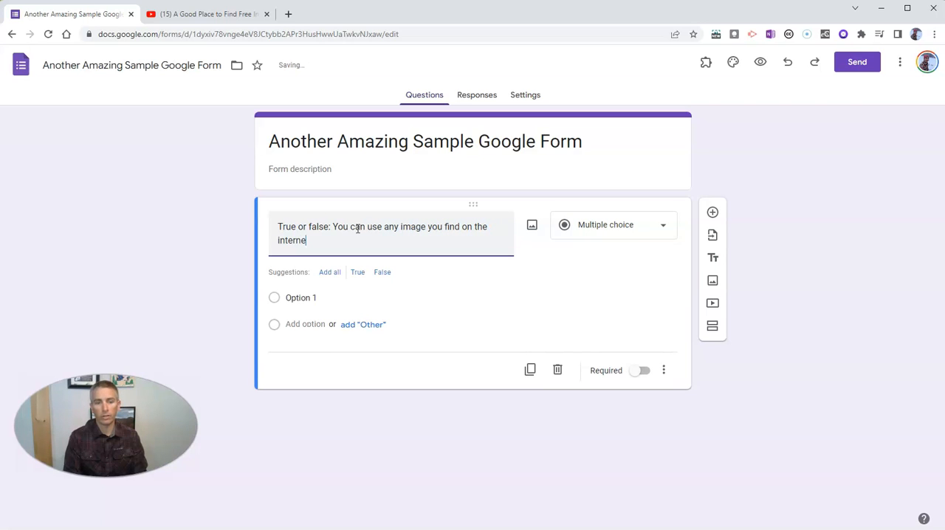
{"action": "type", "text": "in your classroom project"}
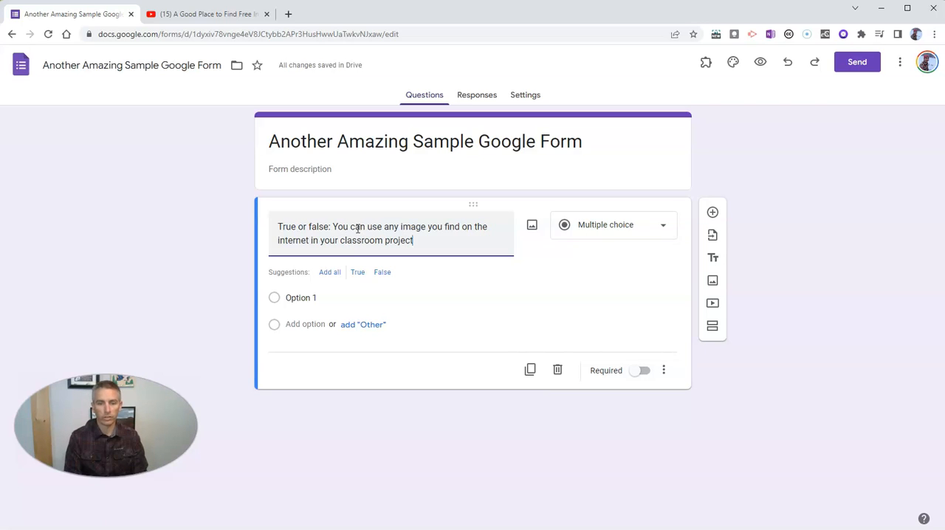
{"action": "type", "text": "s."}
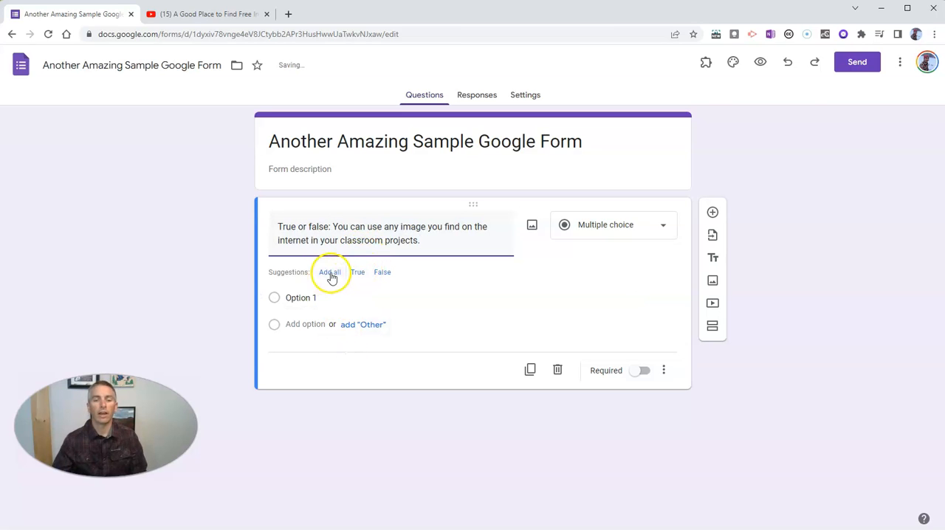
- Add True and False answer options, mark the question required, and reveal its extra options
{"action": "left_click", "coordinate": [329, 272]}
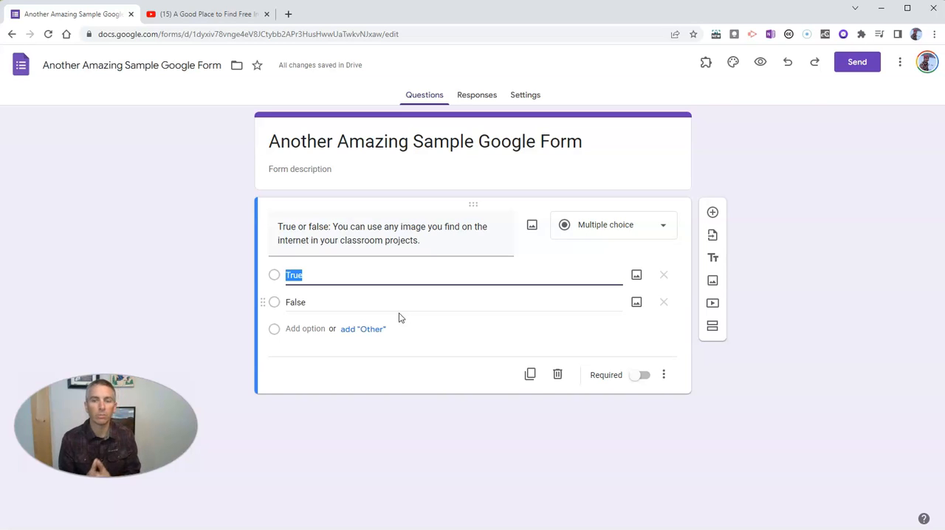
{"action": "mouse_move", "coordinate": [517, 392]}
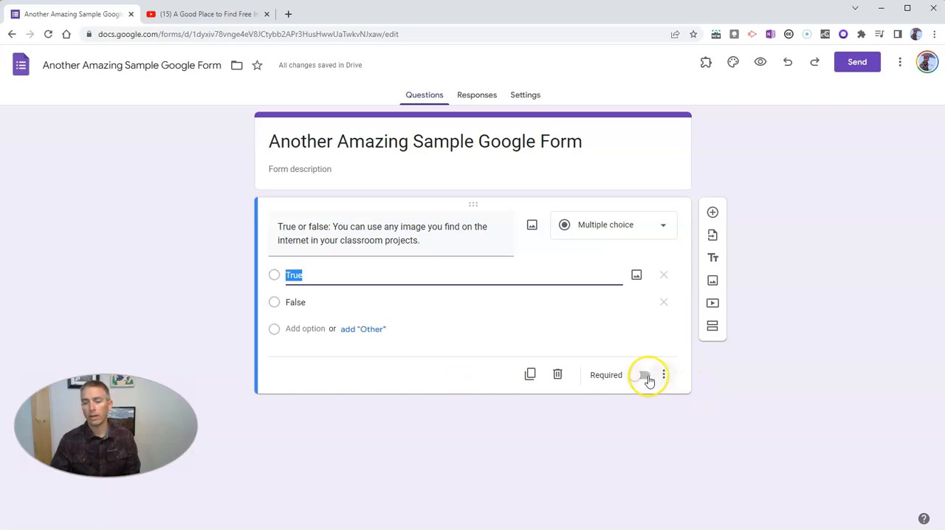
{"action": "left_click", "coordinate": [644, 375]}
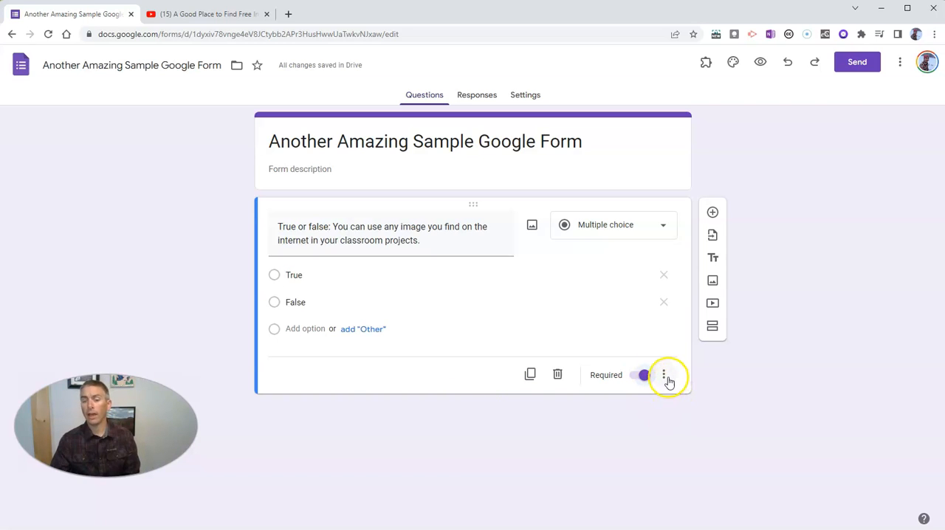
{"action": "left_click", "coordinate": [664, 375]}
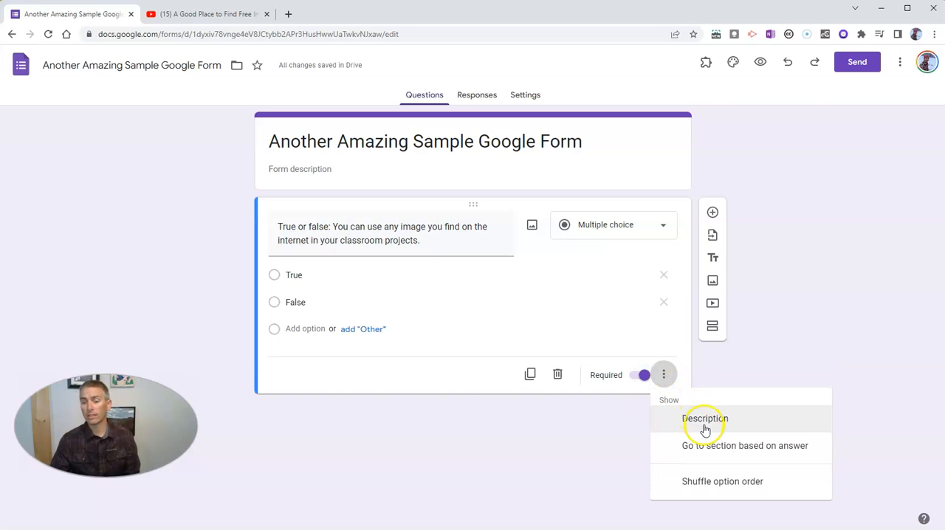
- Add the description 'If you are not sure of the answer, watch this video before answering.'
{"action": "left_click", "coordinate": [705, 419]}
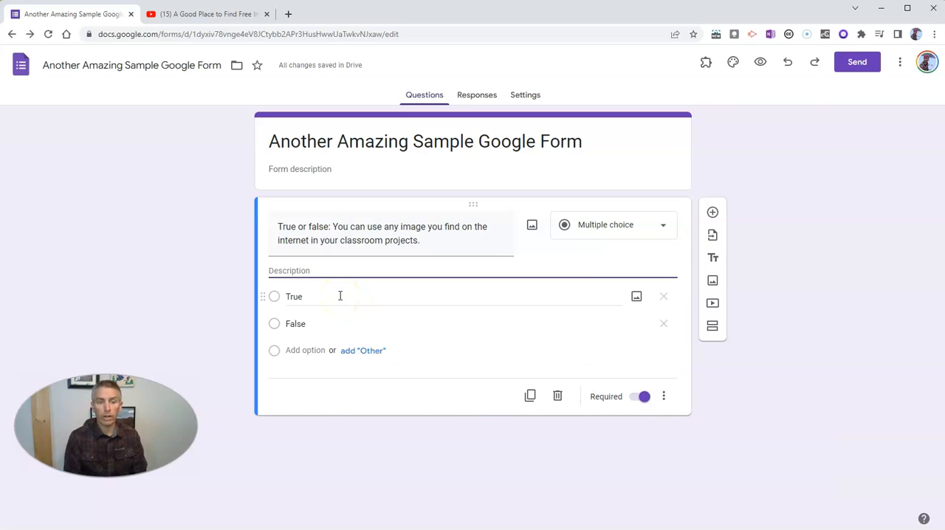
{"action": "type", "text": "If y"}
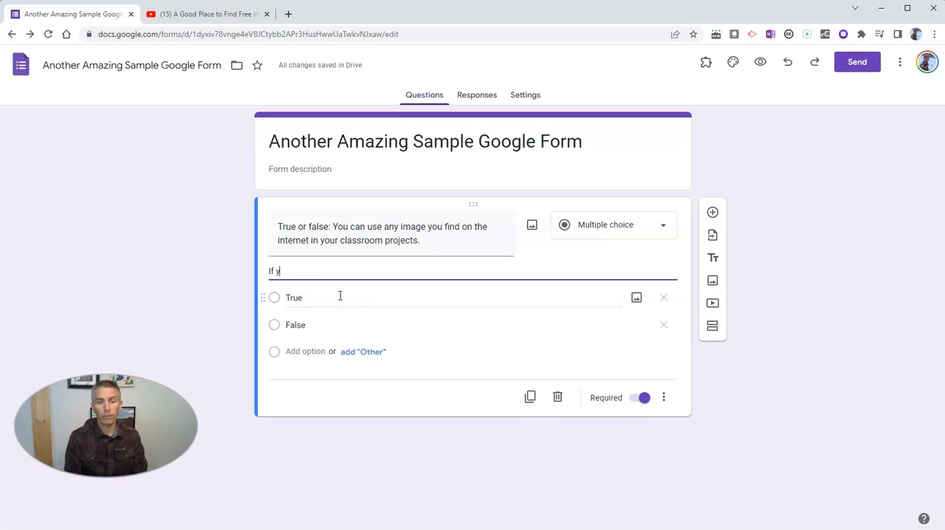
{"action": "type", "text": "ou are not su"}
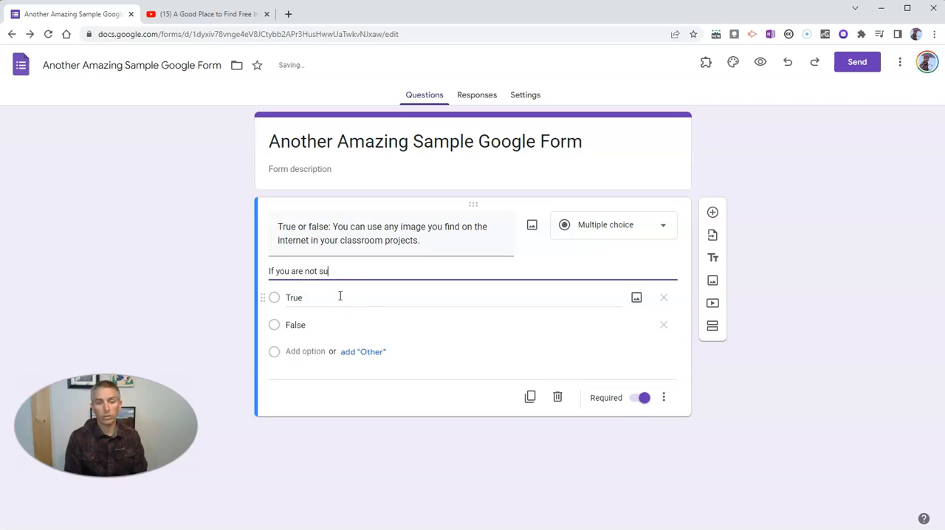
{"action": "type", "text": "re of the answ"}
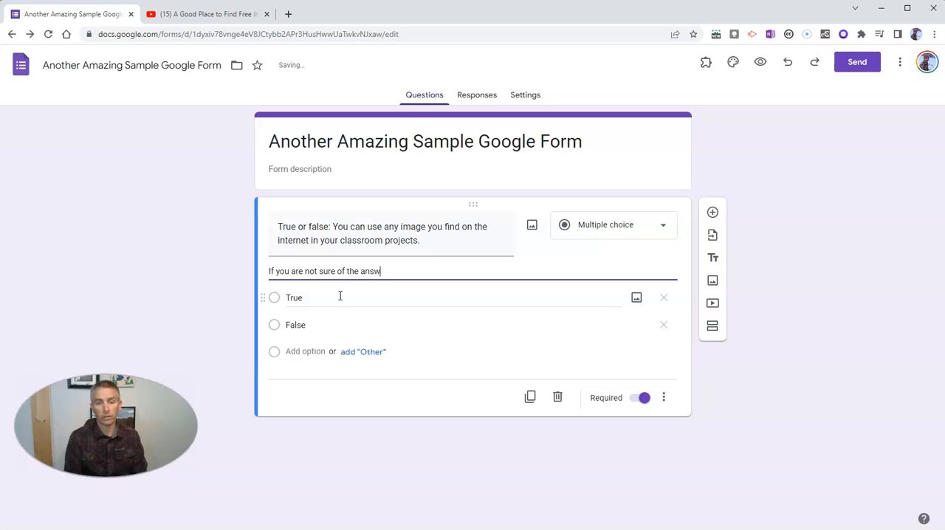
{"action": "type", "text": "er,"}
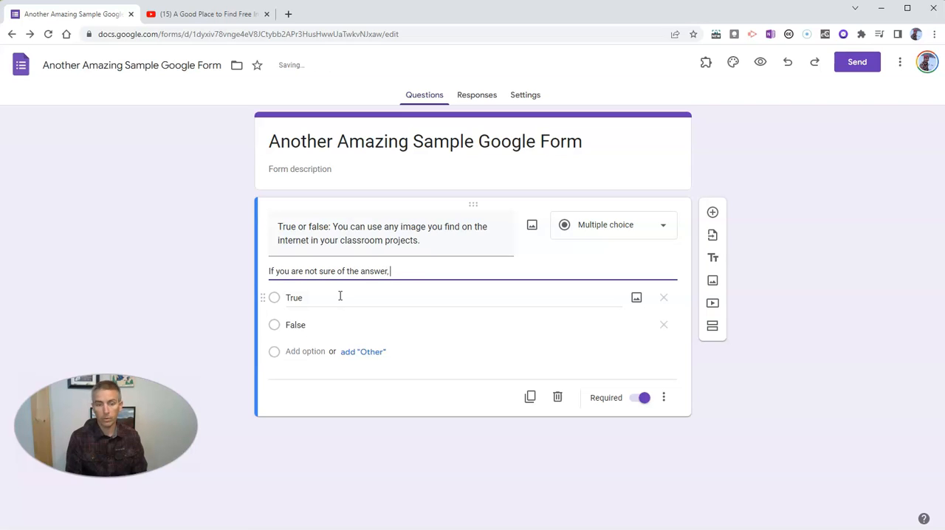
{"action": "type", "text": "watch this video before"}
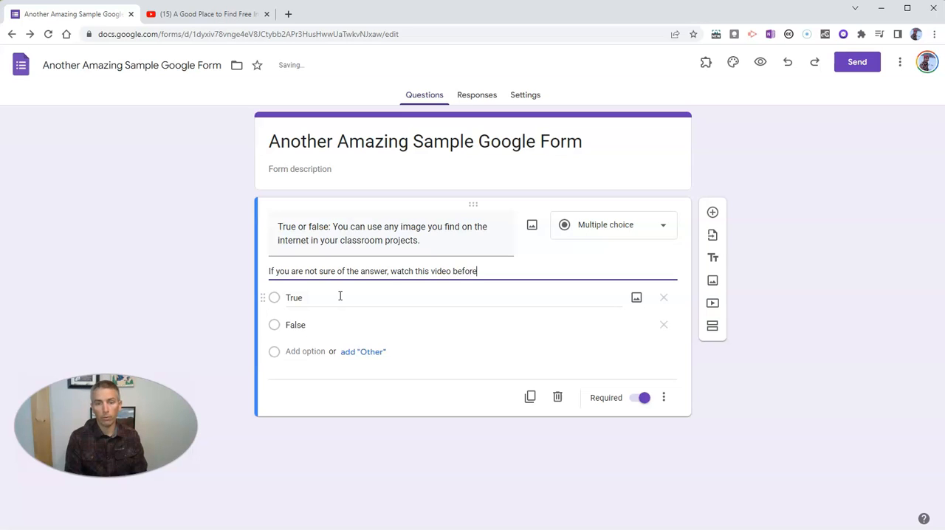
{"action": "type", "text": "answering:"}
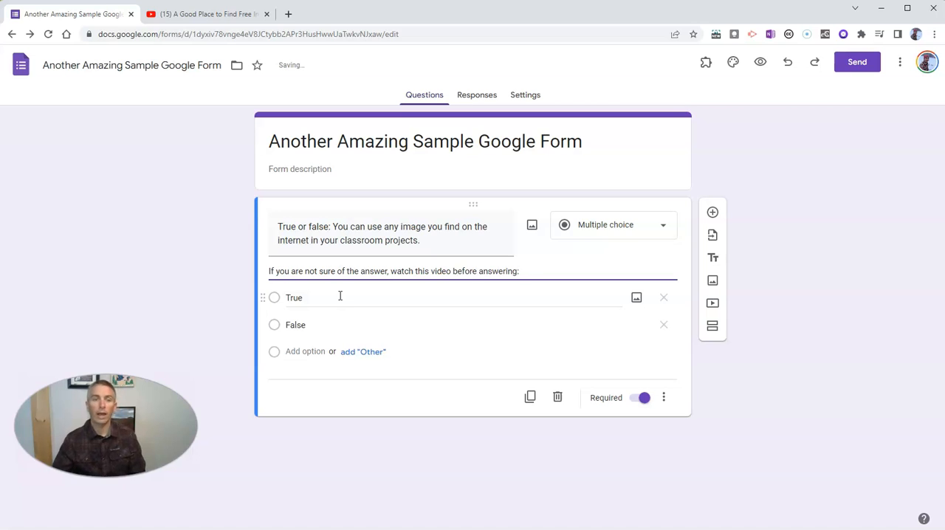
{"action": "left_click", "coordinate": [207, 13]}
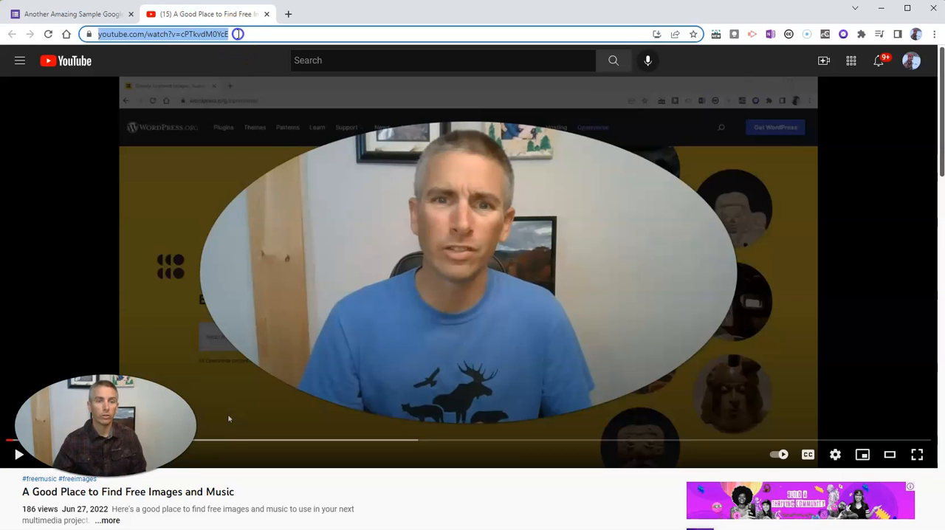
{"action": "left_click", "coordinate": [71, 13]}
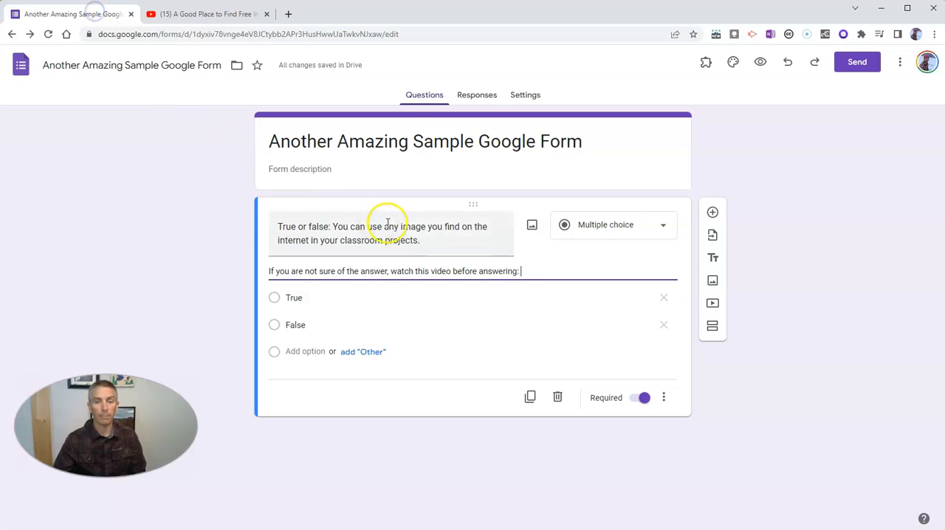
{"action": "type", "text": "https://www.youtube.com/watch?v=cPTkvdM0YcE"}
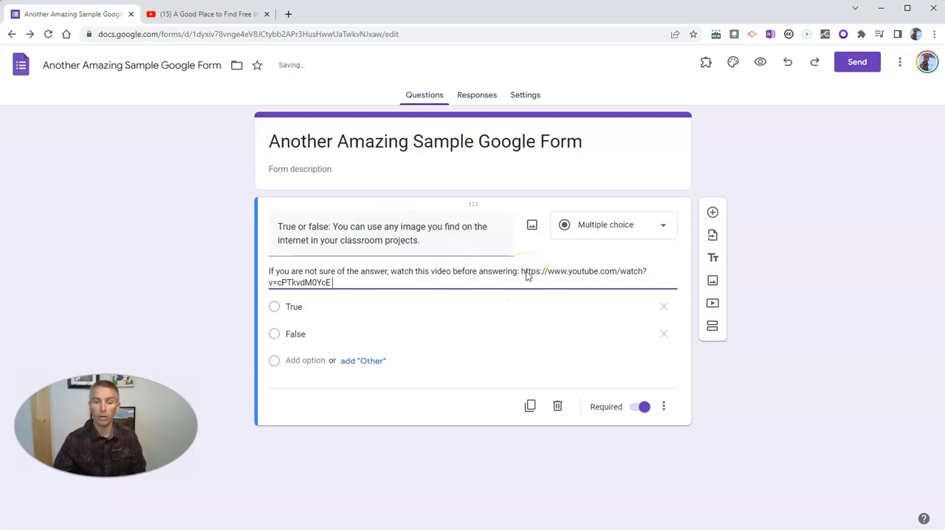
{"action": "mouse_move", "coordinate": [555, 269]}
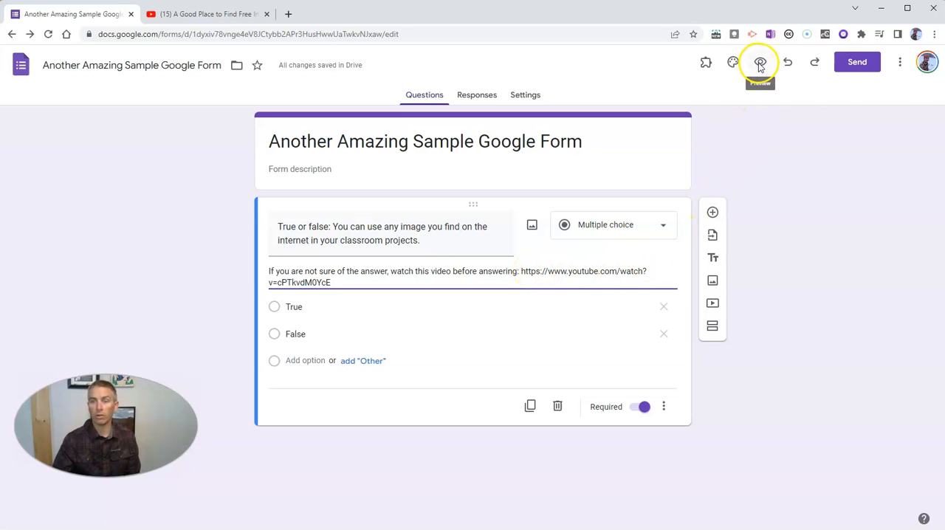
{"action": "left_click", "coordinate": [759, 62]}
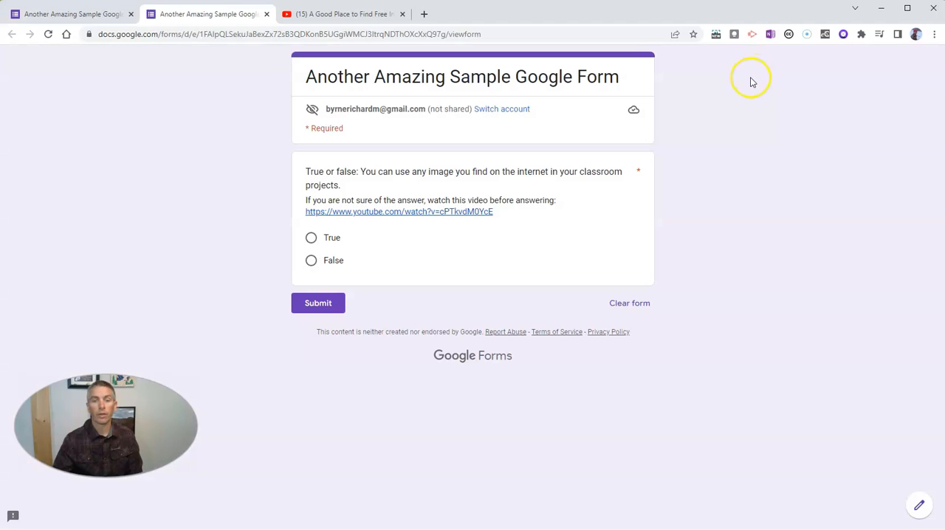
{"action": "mouse_move", "coordinate": [441, 212]}
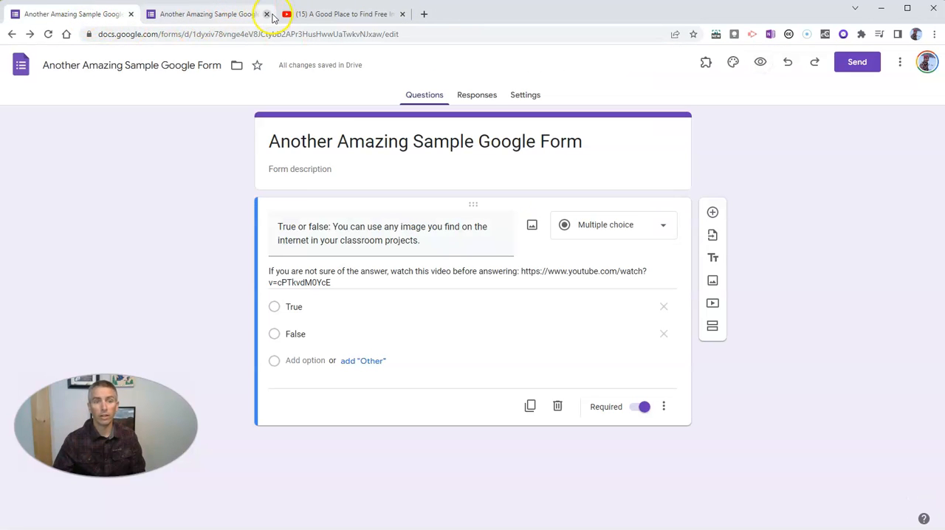
{"action": "left_click", "coordinate": [266, 13]}
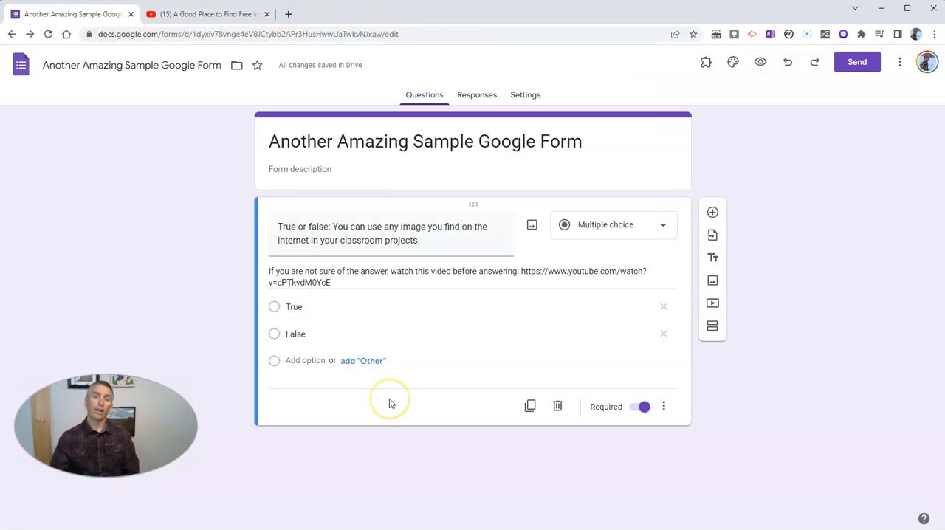
{"action": "mouse_move", "coordinate": [390, 399]}
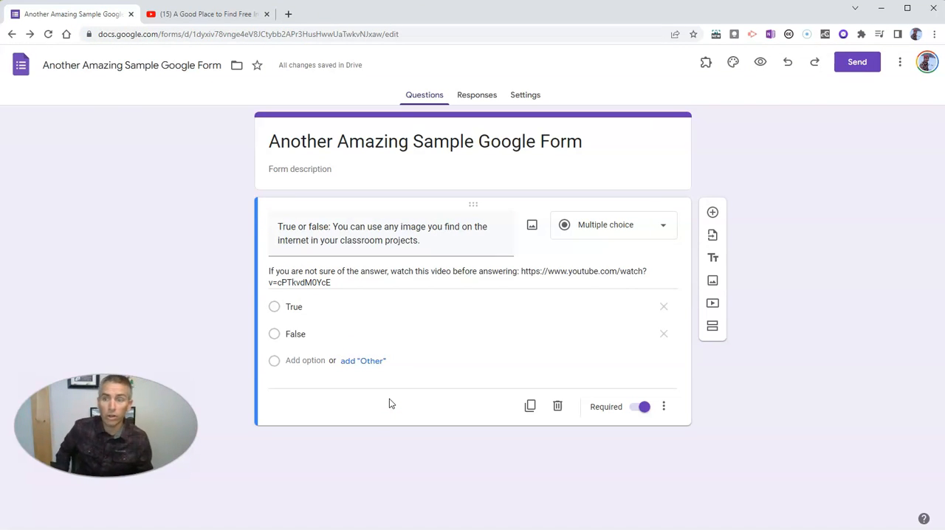
{"action": "mouse_move", "coordinate": [514, 399]}
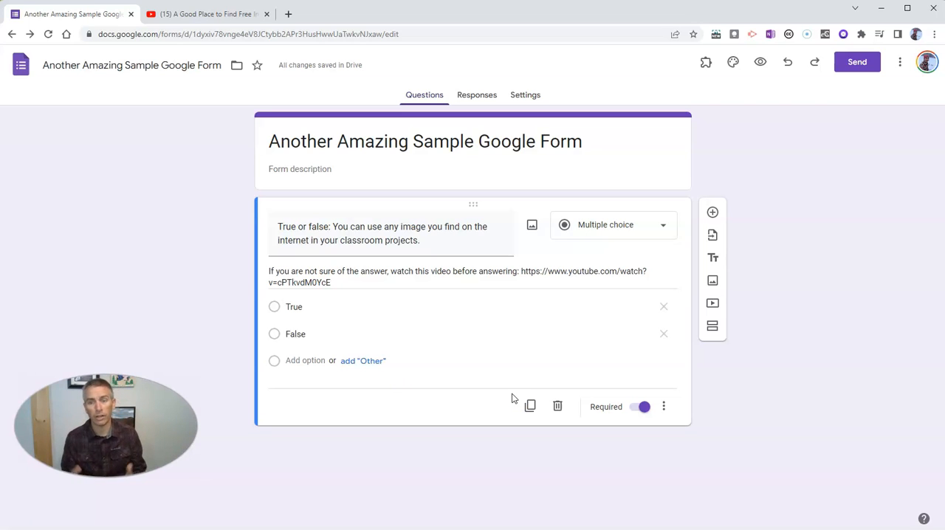
{"action": "mouse_move", "coordinate": [797, 243]}
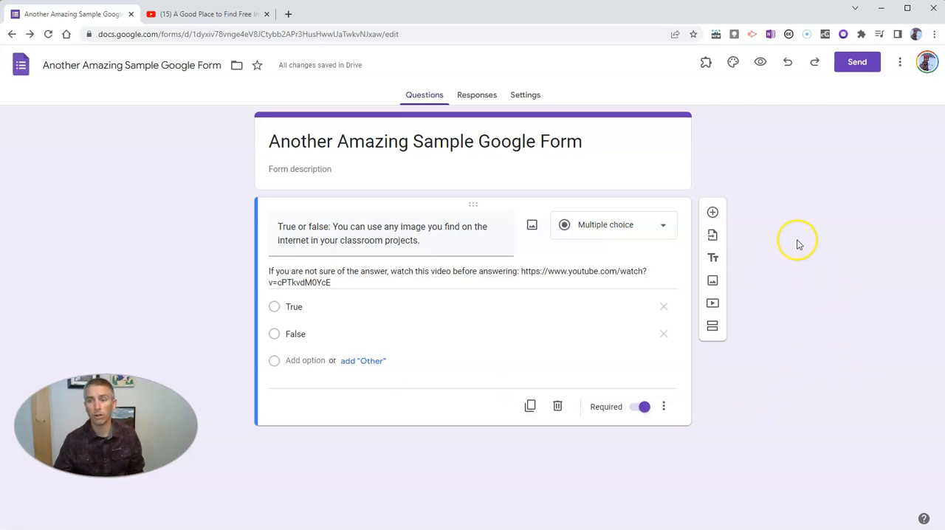
{"action": "mouse_move", "coordinate": [733, 62]}
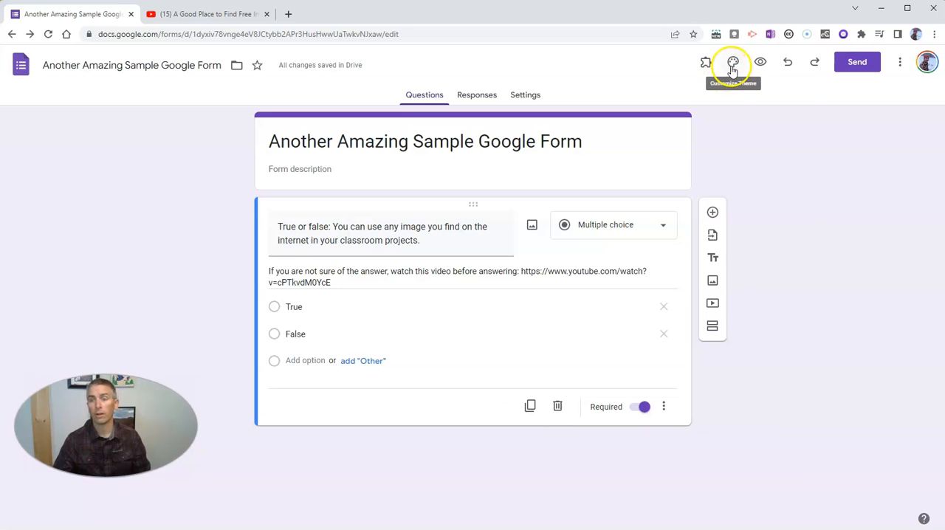
- In the Theme panel, set header and body text fonts to Lexend Deca with body size 12
{"action": "left_click", "coordinate": [732, 63]}
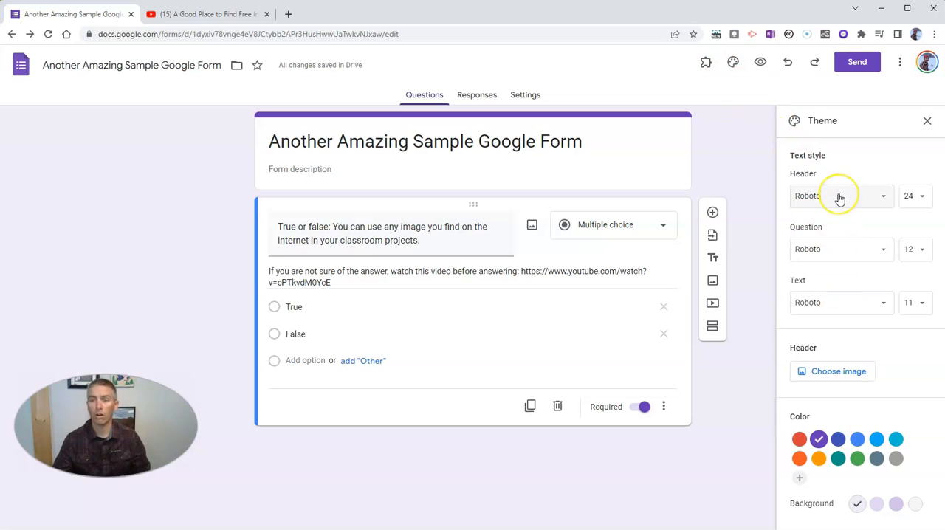
{"action": "mouse_move", "coordinate": [842, 200]}
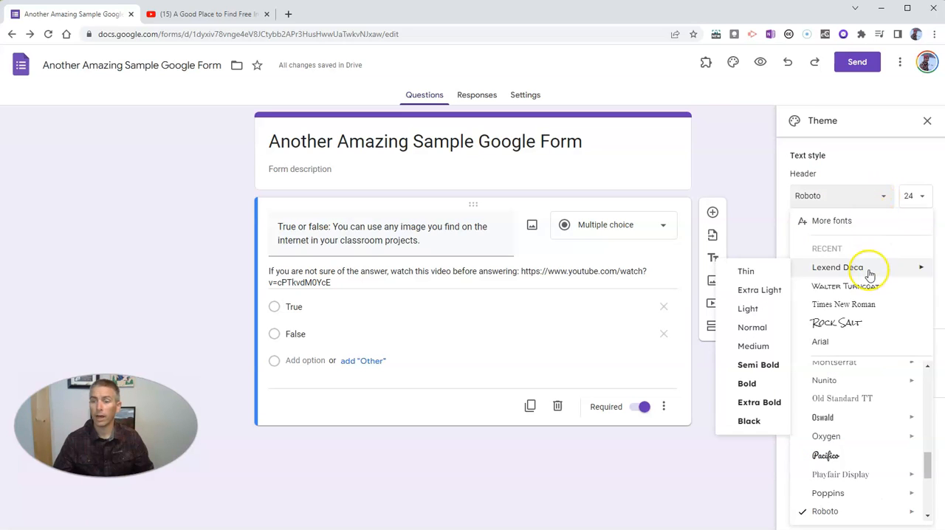
{"action": "mouse_move", "coordinate": [849, 216]}
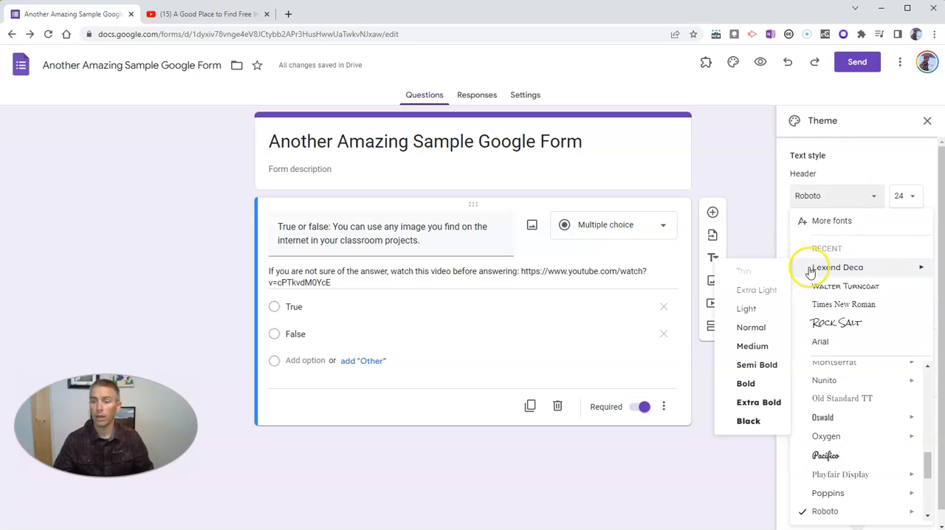
{"action": "left_click", "coordinate": [839, 266]}
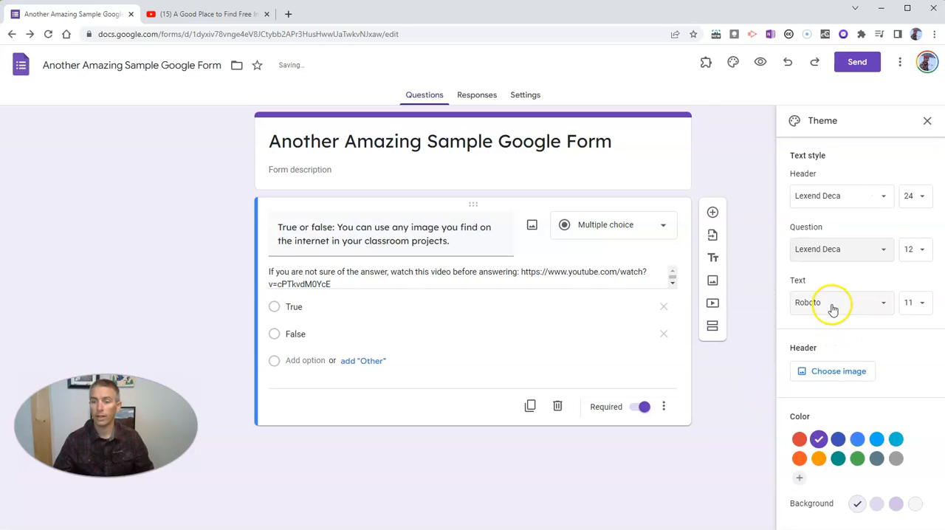
{"action": "left_click", "coordinate": [842, 301]}
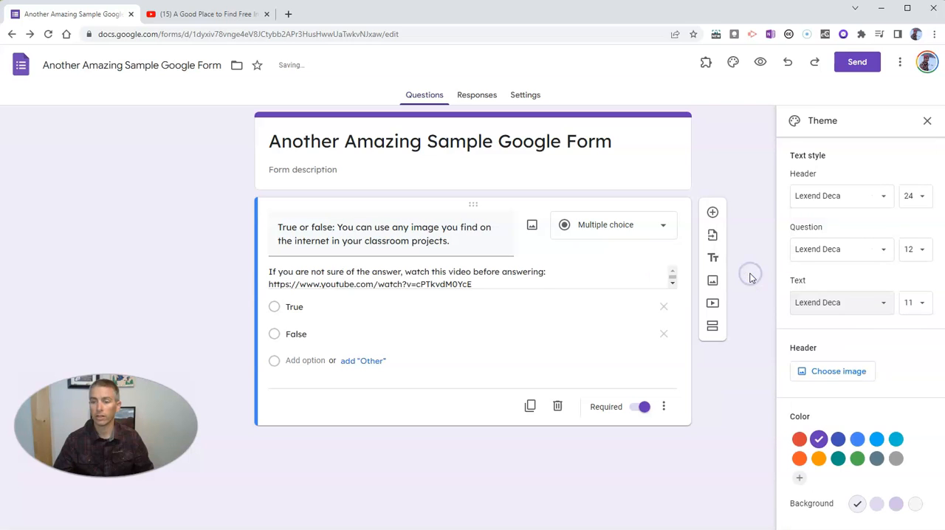
{"action": "left_click", "coordinate": [916, 301]}
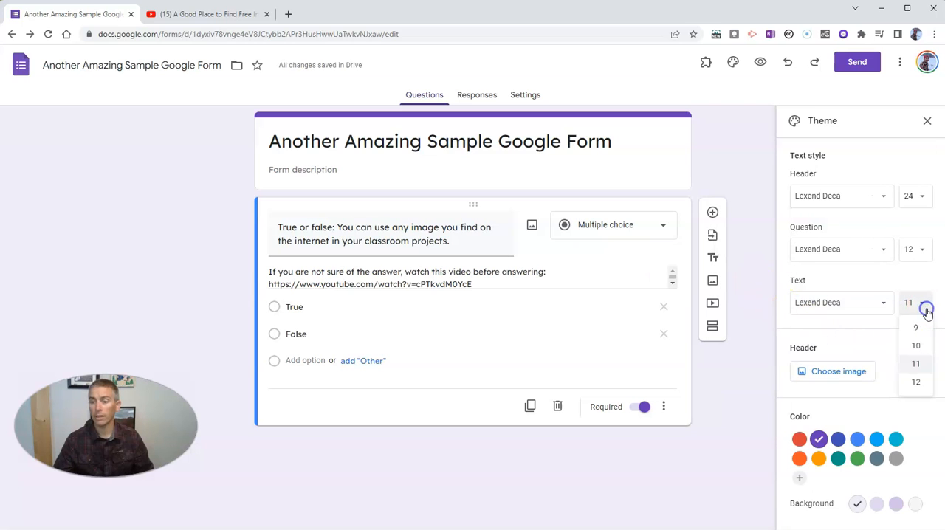
{"action": "left_click", "coordinate": [916, 381]}
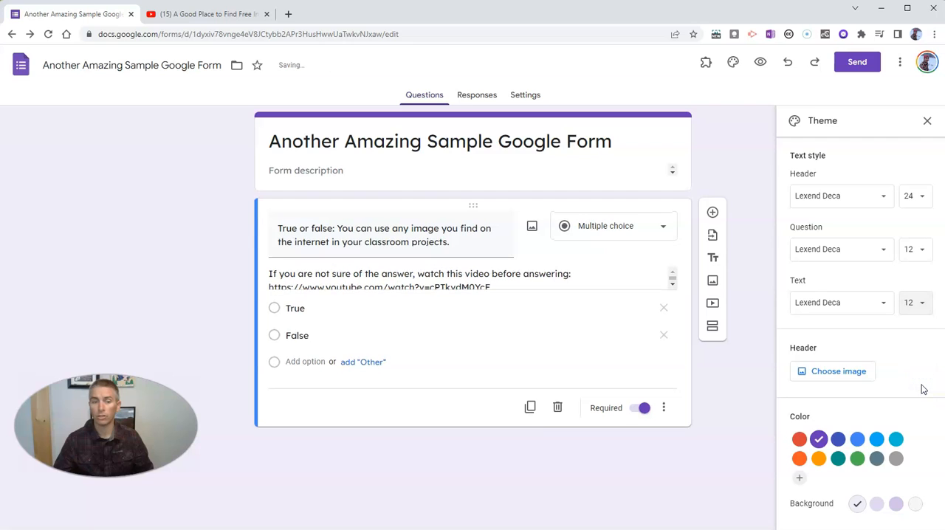
- Set the question text size to 14 and keep the header text size at 24
{"action": "left_click", "coordinate": [916, 248]}
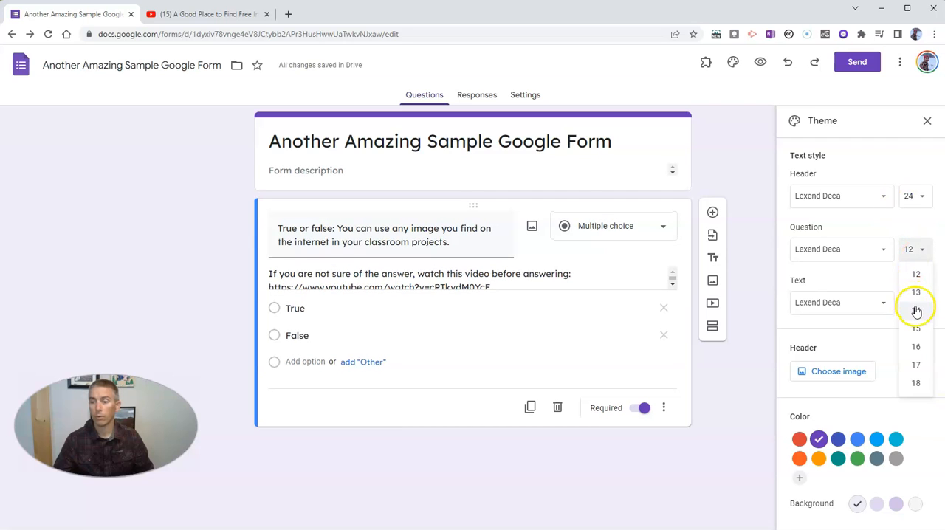
{"action": "left_click", "coordinate": [915, 310]}
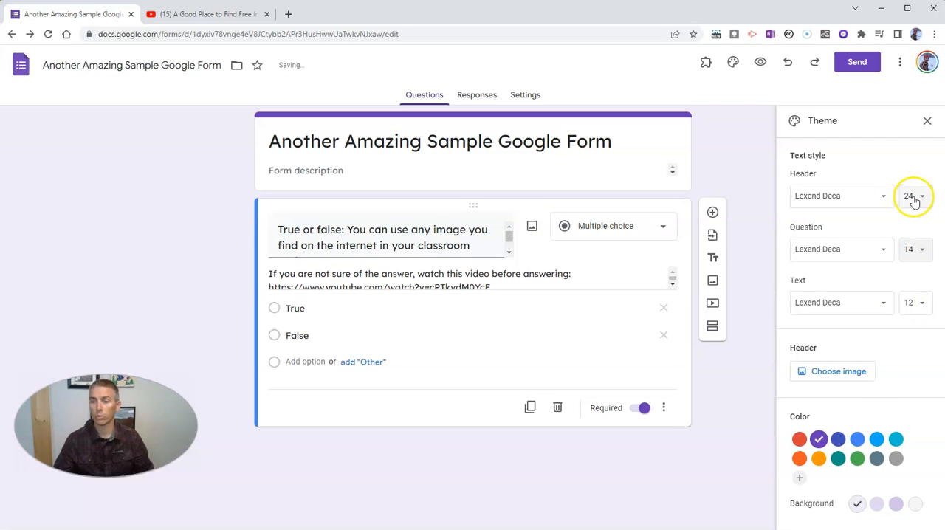
{"action": "left_click", "coordinate": [914, 195]}
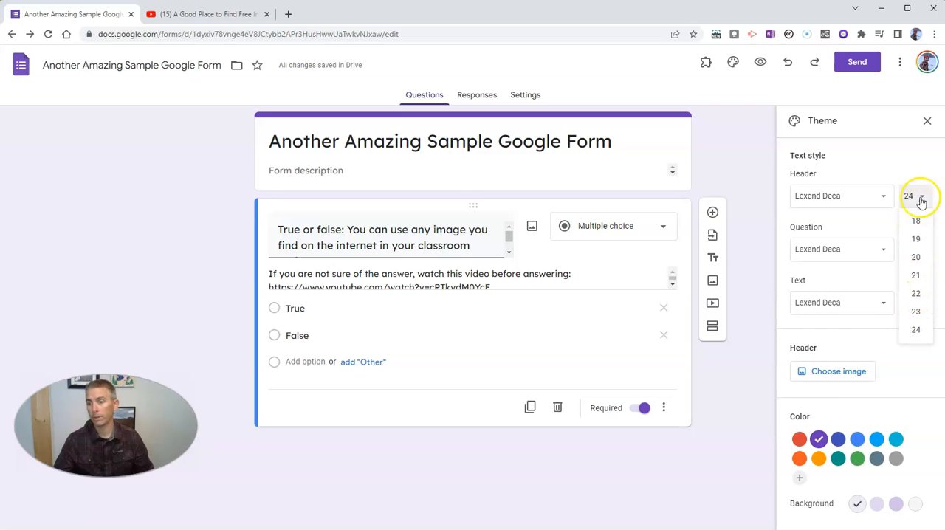
{"action": "left_click", "coordinate": [916, 329]}
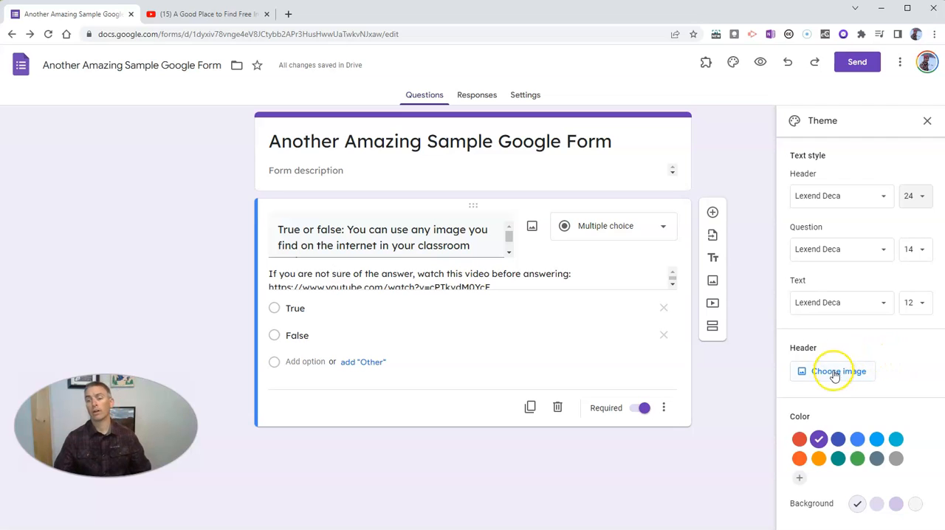
- Choose the colourful candy photo from the Themes gallery as the header image
{"action": "left_click", "coordinate": [833, 372]}
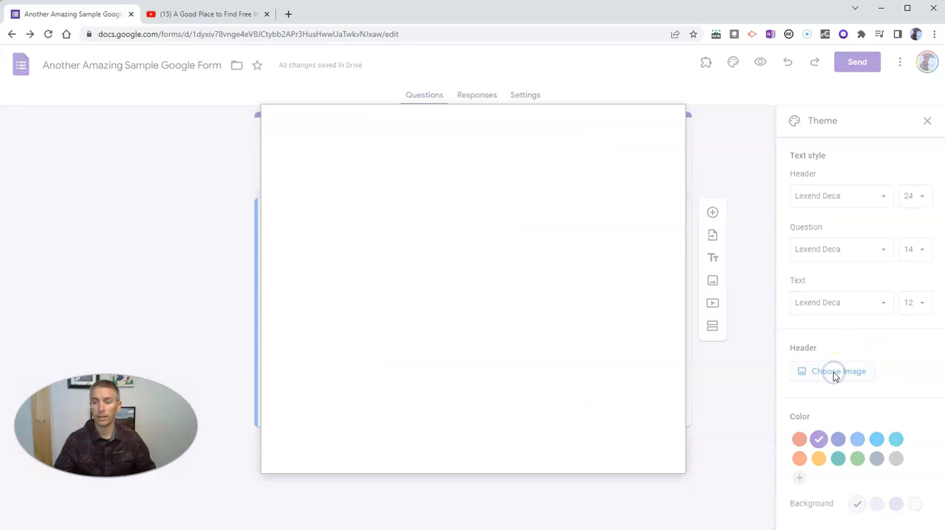
{"action": "left_click", "coordinate": [839, 371]}
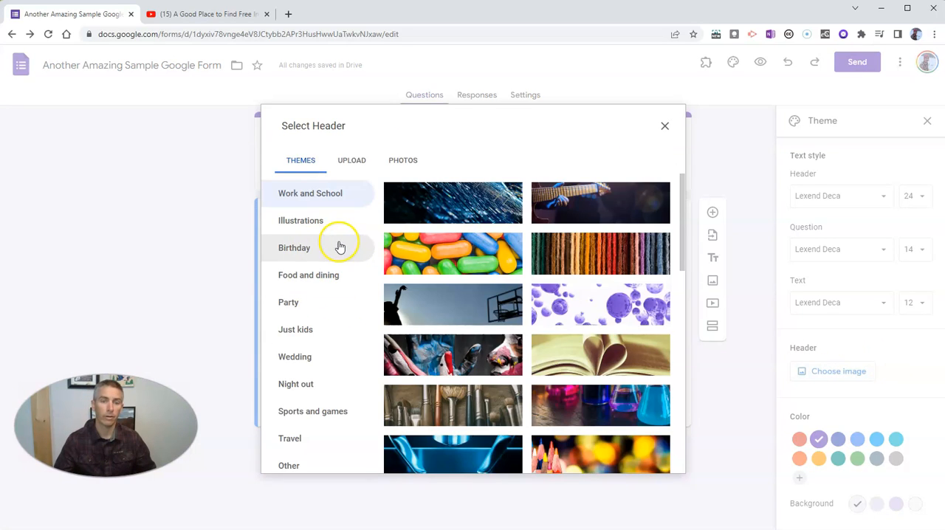
{"action": "mouse_move", "coordinate": [452, 254]}
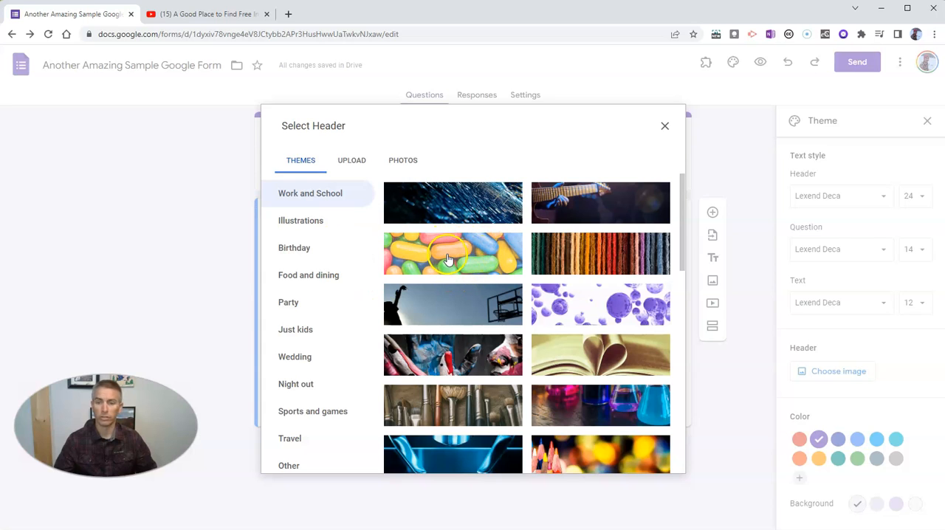
{"action": "left_click", "coordinate": [452, 254]}
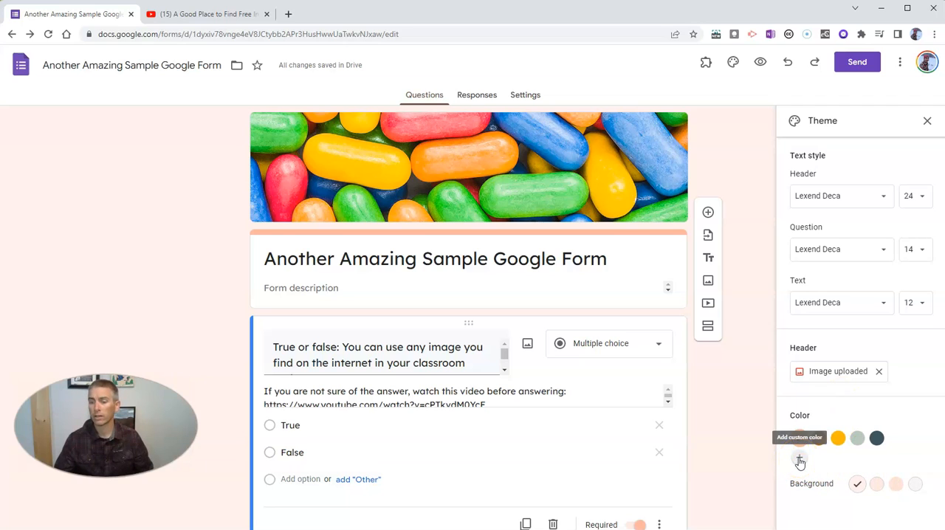
- Add a custom dark red theme colour and give the background a deeper red tint
{"action": "left_click", "coordinate": [800, 458]}
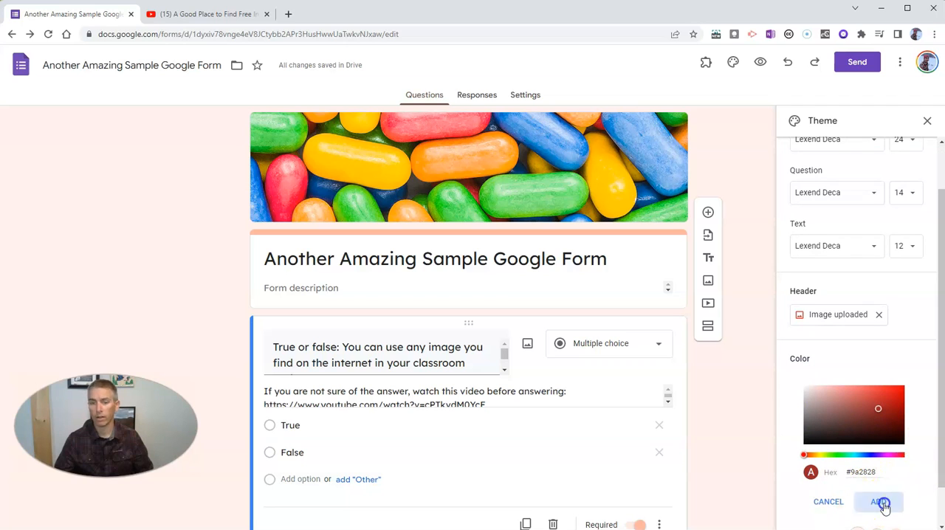
{"action": "left_click", "coordinate": [879, 502]}
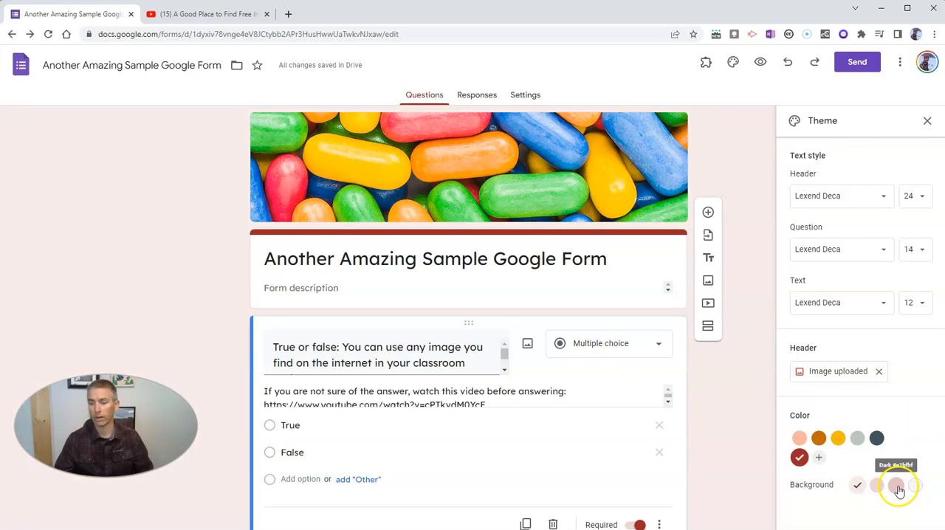
{"action": "left_click", "coordinate": [895, 485]}
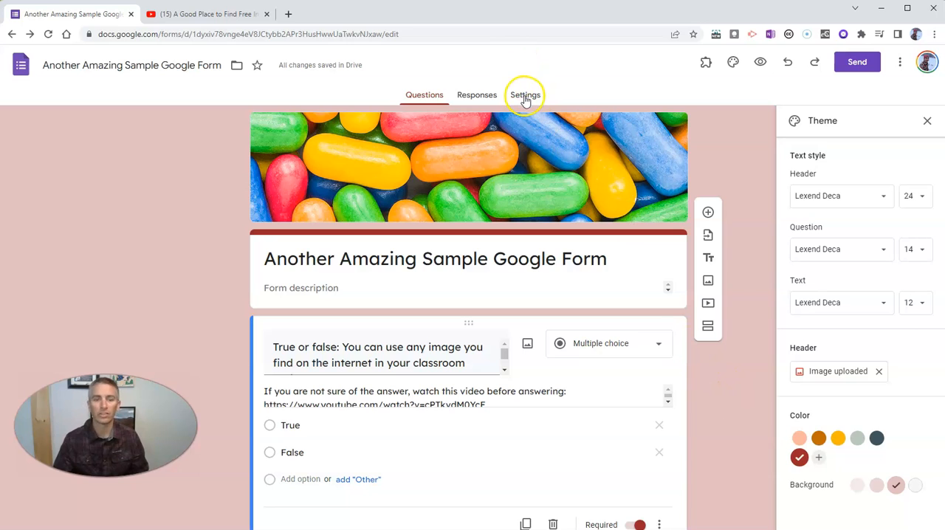
- In Settings, turn the form into a quiz with grades released immediately
{"action": "left_click", "coordinate": [526, 94]}
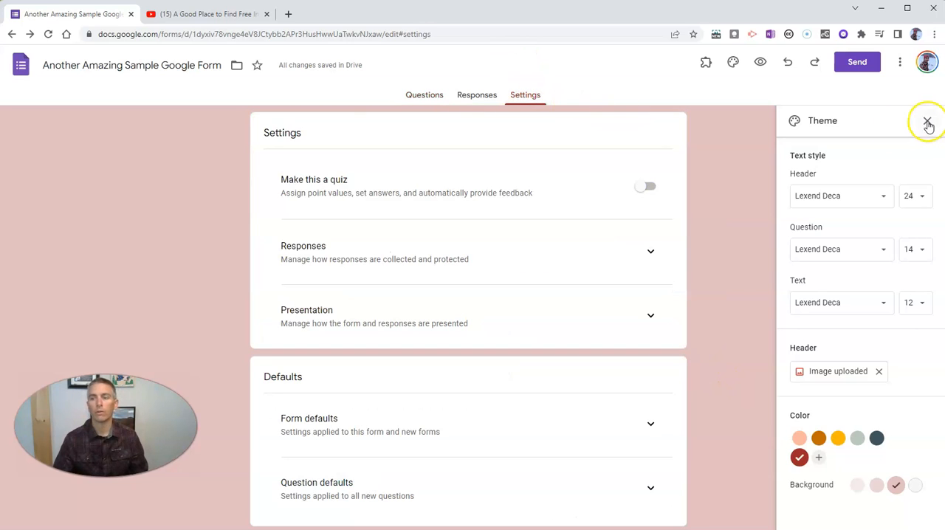
{"action": "left_click", "coordinate": [927, 121]}
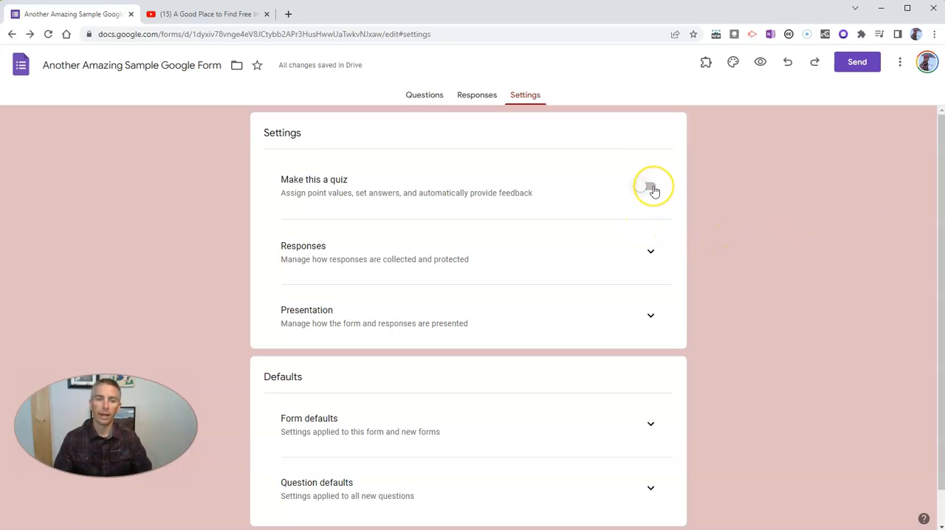
{"action": "left_click", "coordinate": [650, 186]}
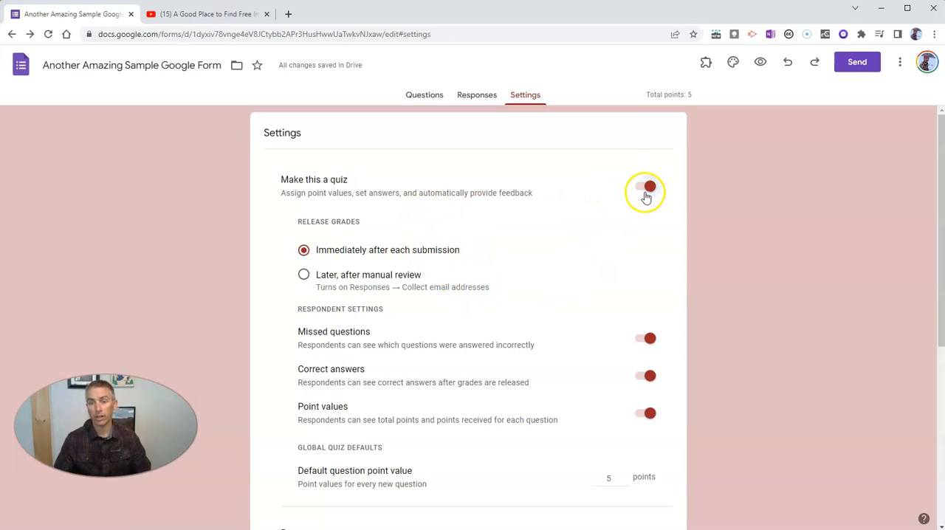
{"action": "scroll", "scroll_direction": "down", "scroll_amount": 3}
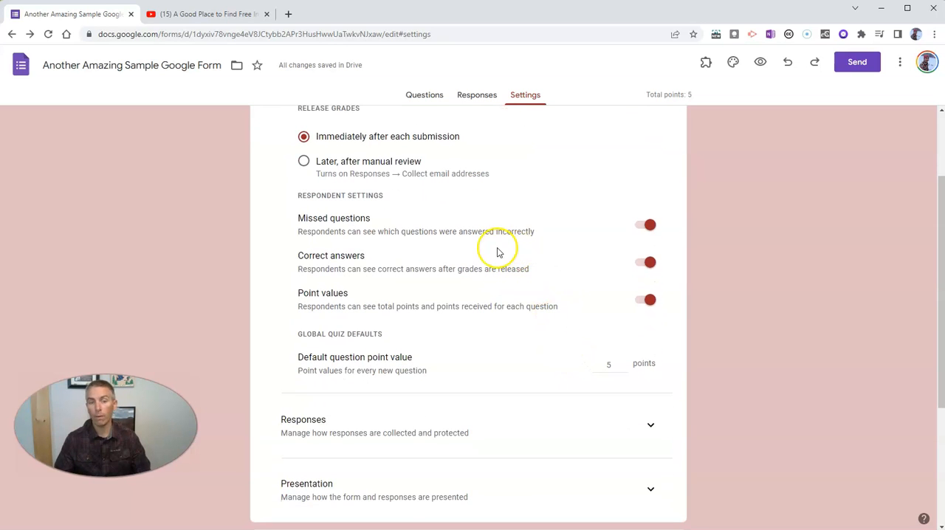
{"action": "mouse_move", "coordinate": [500, 254]}
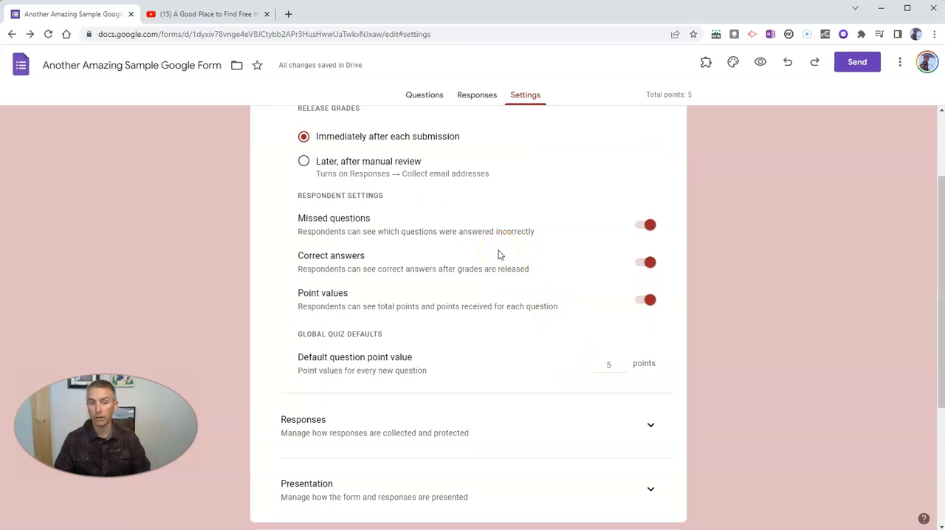
{"action": "mouse_move", "coordinate": [362, 302]}
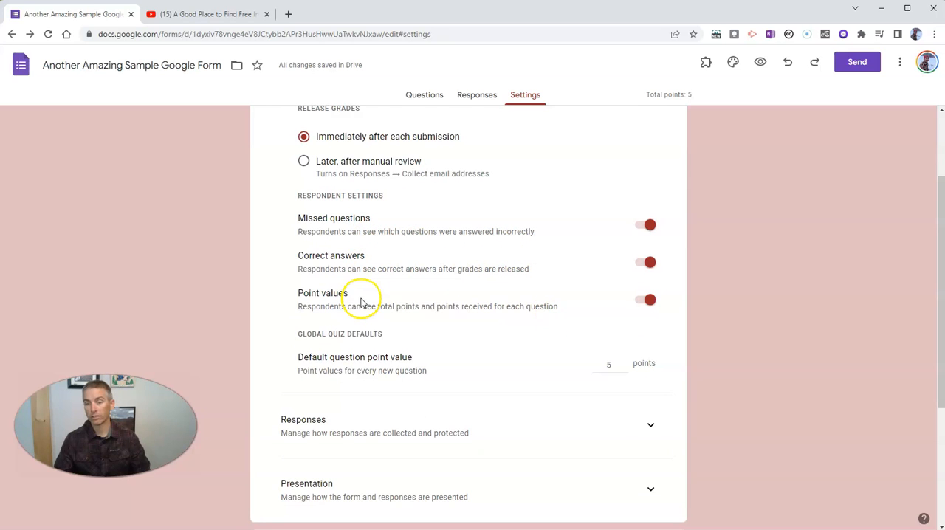
{"action": "mouse_move", "coordinate": [347, 151]}
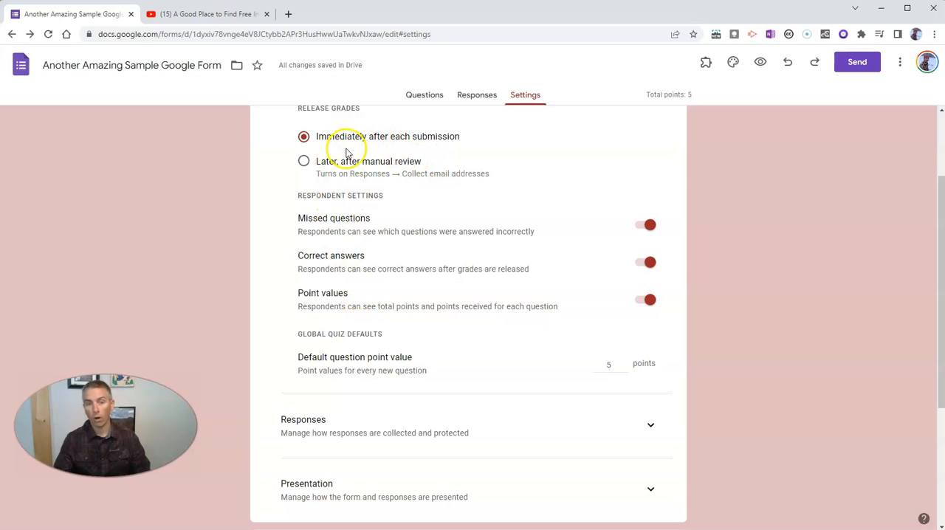
{"action": "scroll", "scroll_direction": "up", "scroll_amount": 3}
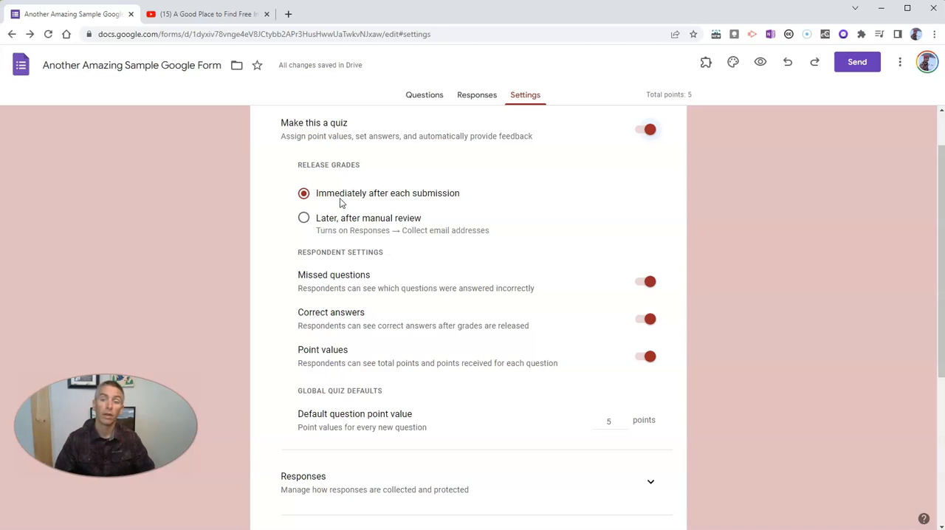
{"action": "mouse_move", "coordinate": [305, 218]}
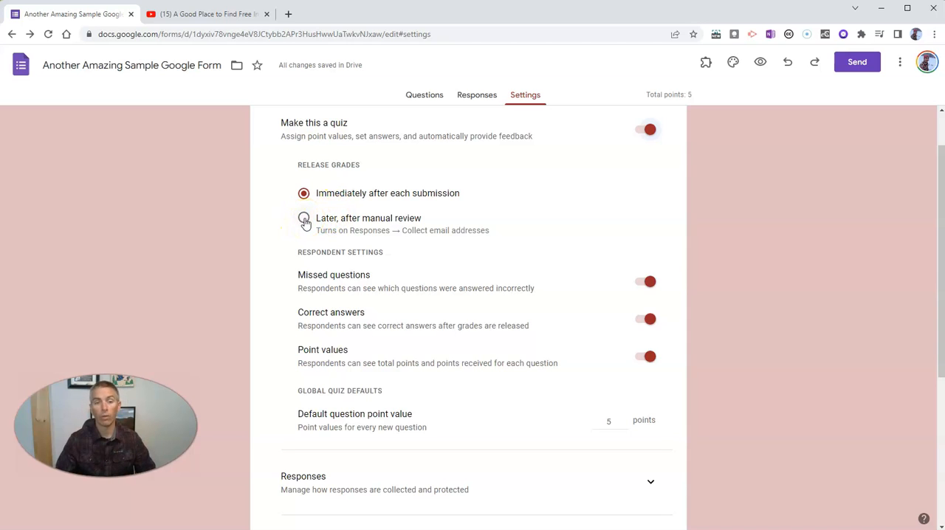
{"action": "mouse_move", "coordinate": [712, 402]}
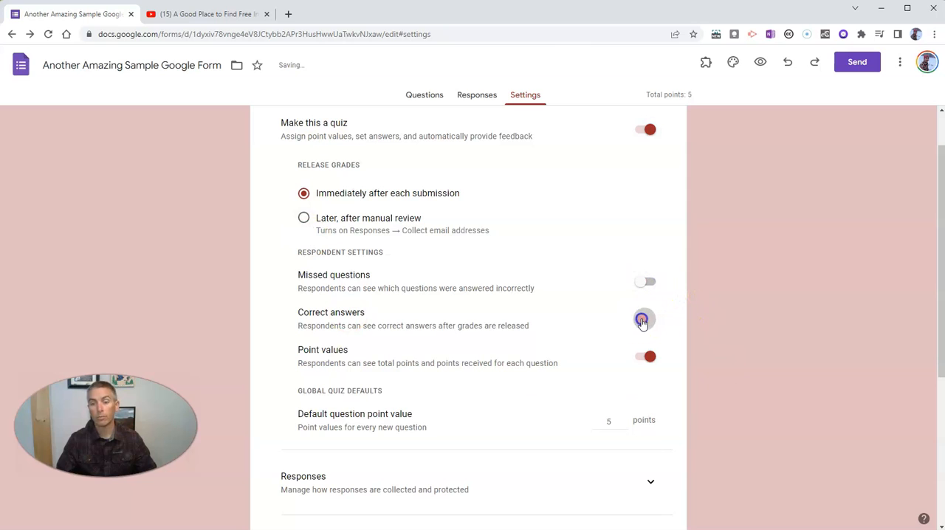
- Stop showing correct answers to respondents, leaving point values visible
{"action": "left_click", "coordinate": [644, 319]}
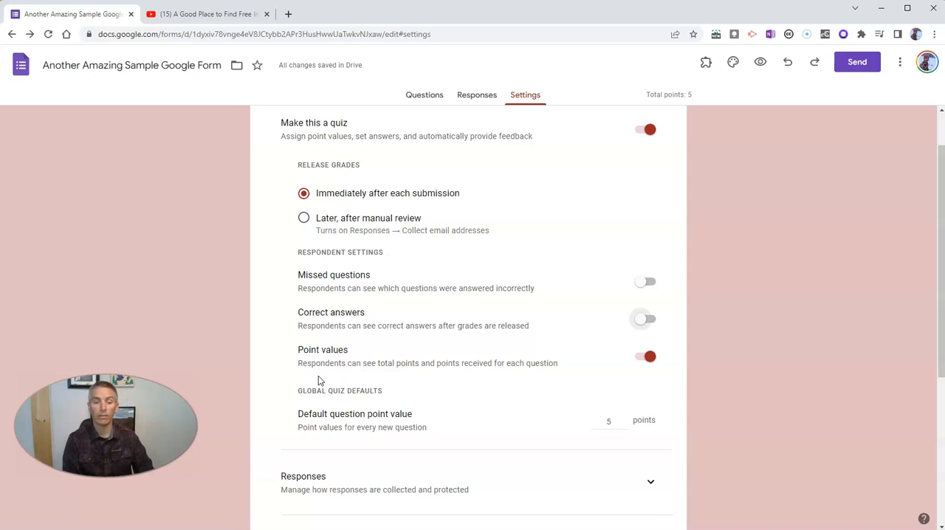
{"action": "mouse_move", "coordinate": [473, 325]}
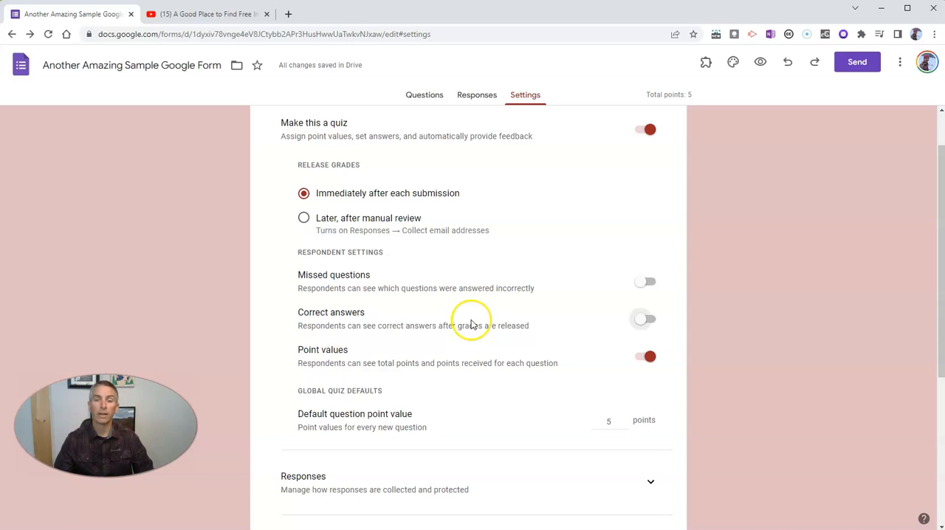
{"action": "mouse_move", "coordinate": [485, 364]}
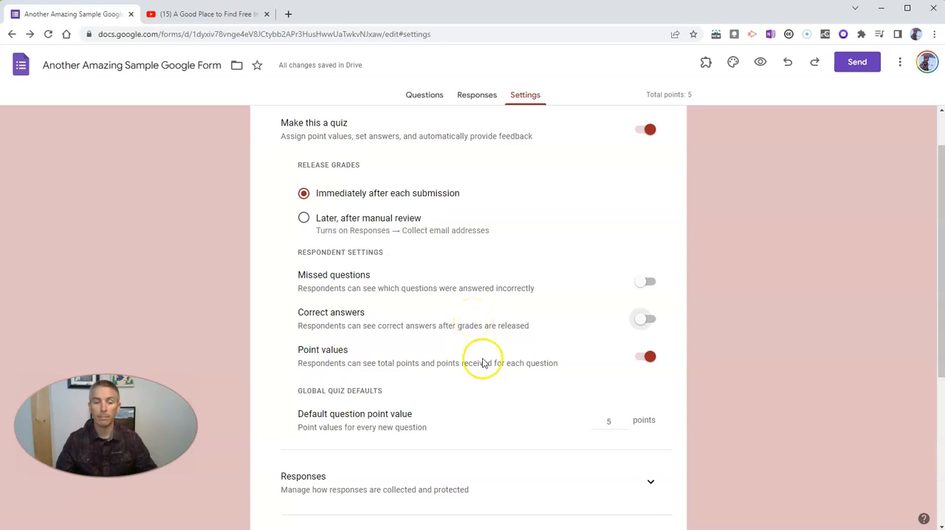
{"action": "mouse_move", "coordinate": [457, 393]}
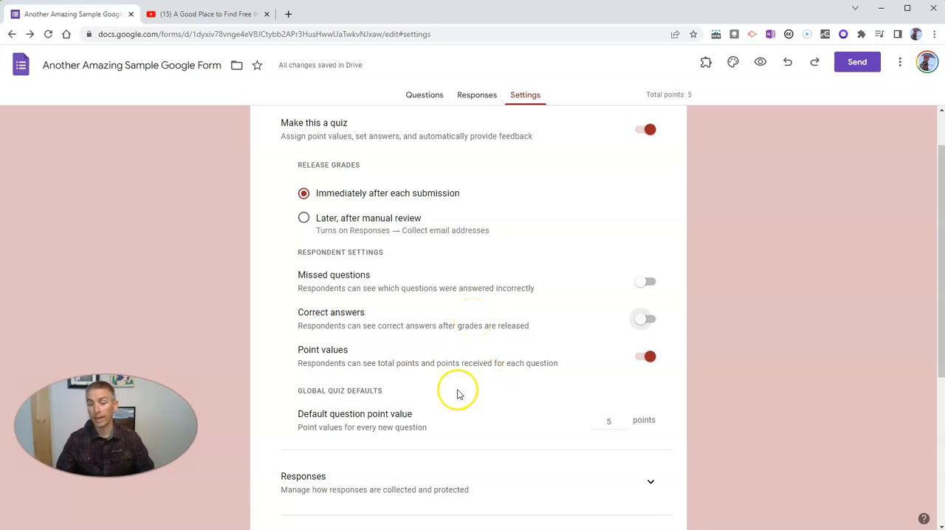
- Set the quiz's default question point value to 5
{"action": "scroll", "scroll_direction": "down", "scroll_amount": 3}
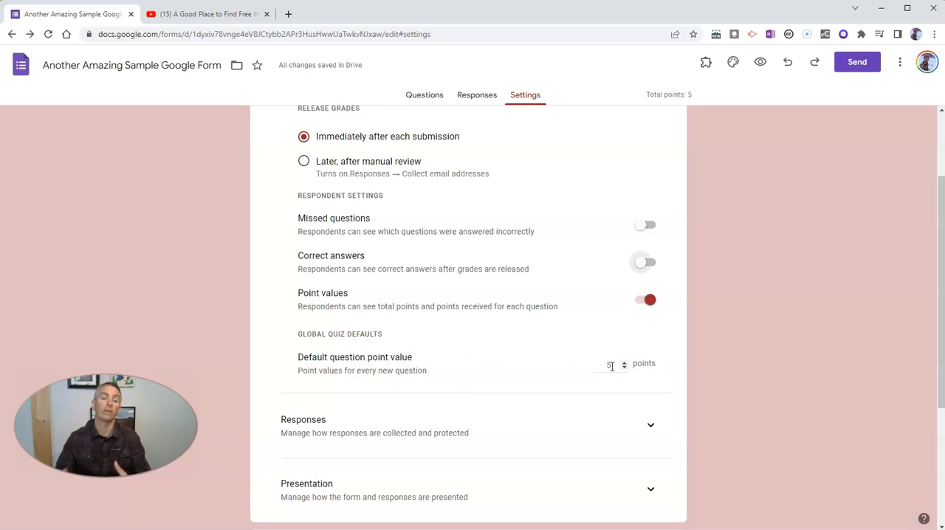
{"action": "triple_click", "coordinate": [612, 363]}
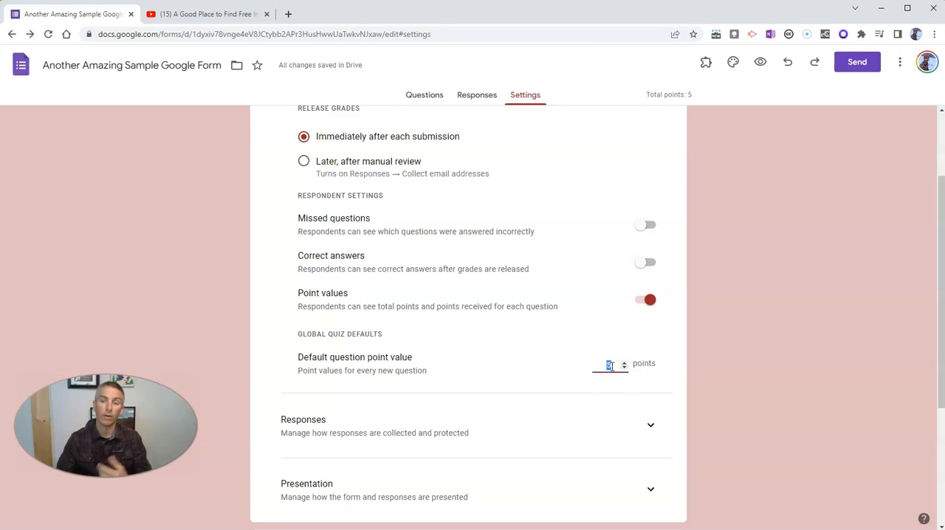
{"action": "left_click", "coordinate": [777, 372]}
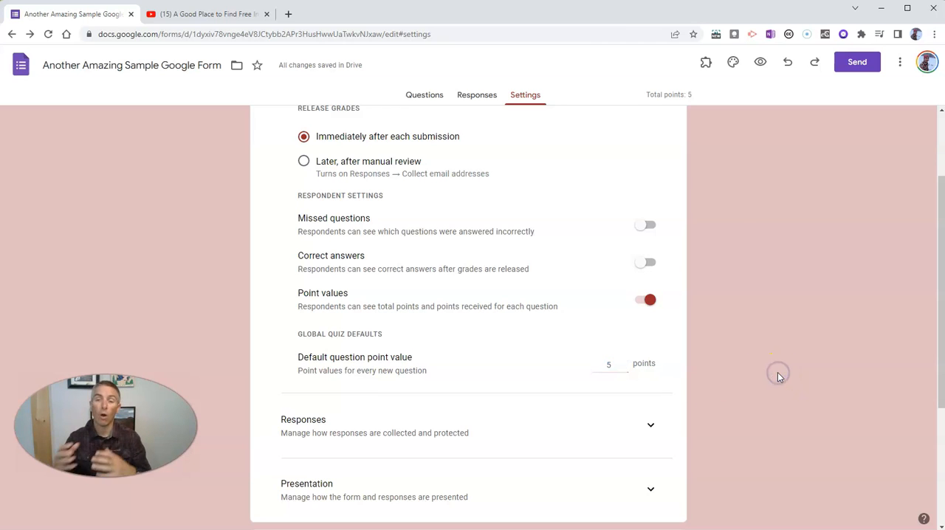